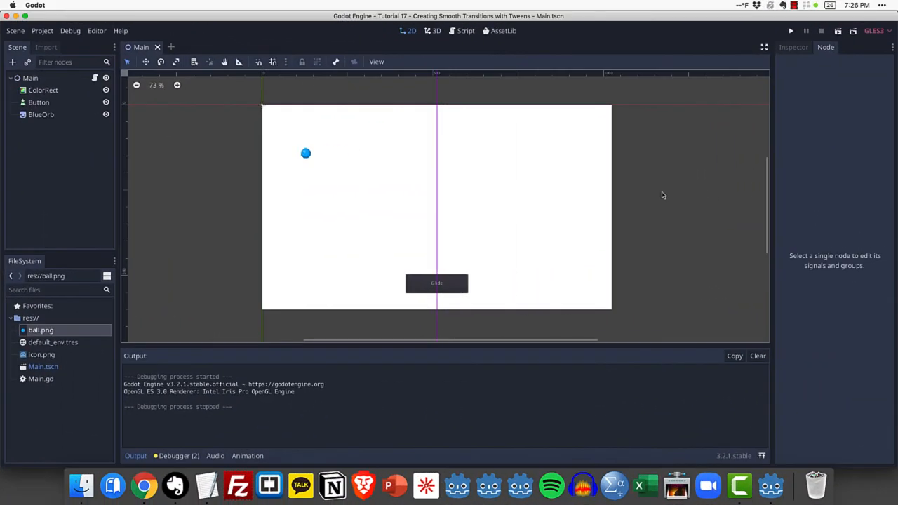
pyautogui.moveTo(626, 146)
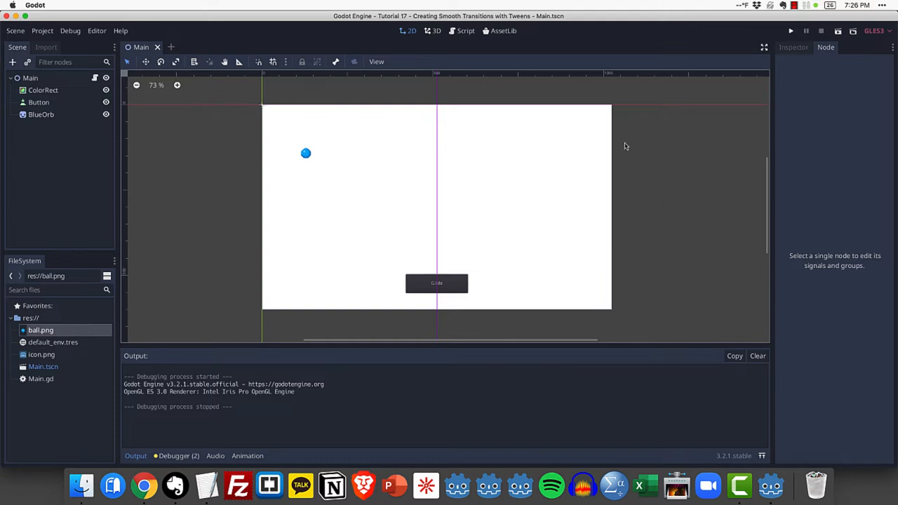
pyautogui.moveTo(320, 116)
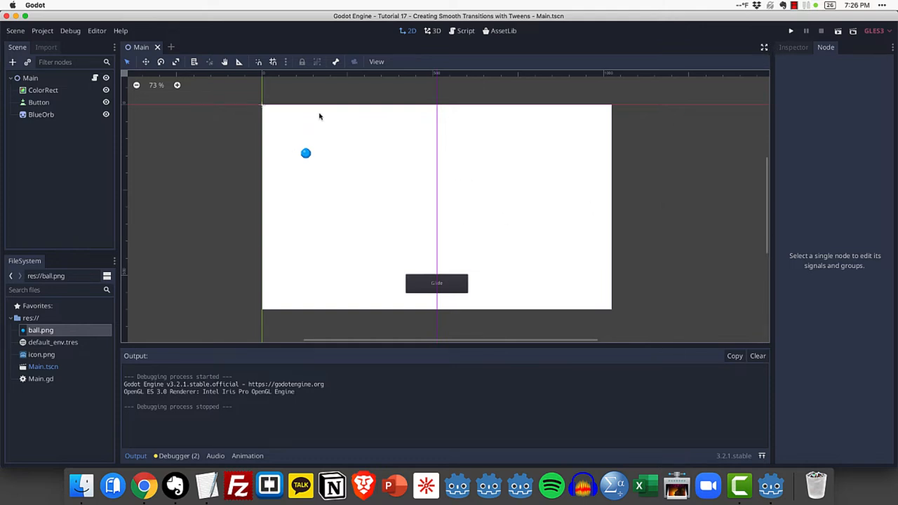
pyautogui.moveTo(437, 283)
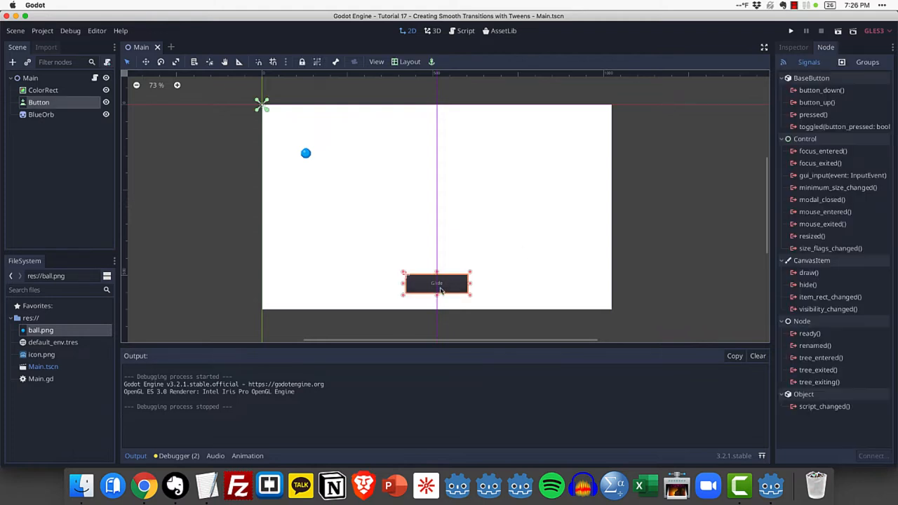
# Inspect the Glide button and BlueOrb nodes in the scene tree and Inspector.
pyautogui.click(41, 115)
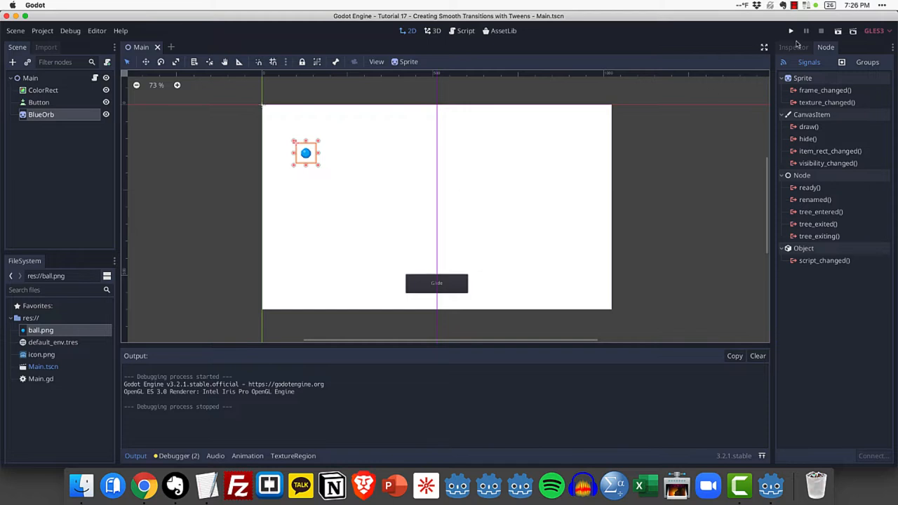
pyautogui.click(794, 48)
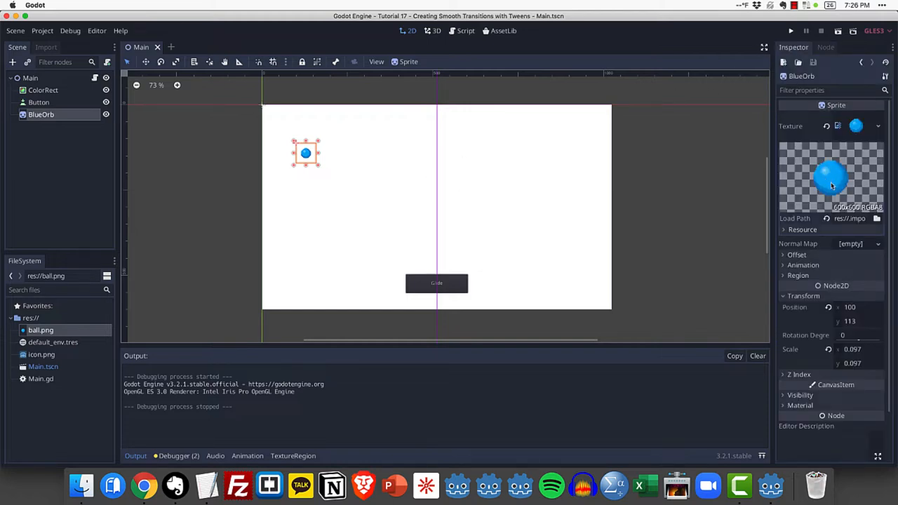
pyautogui.moveTo(44, 125)
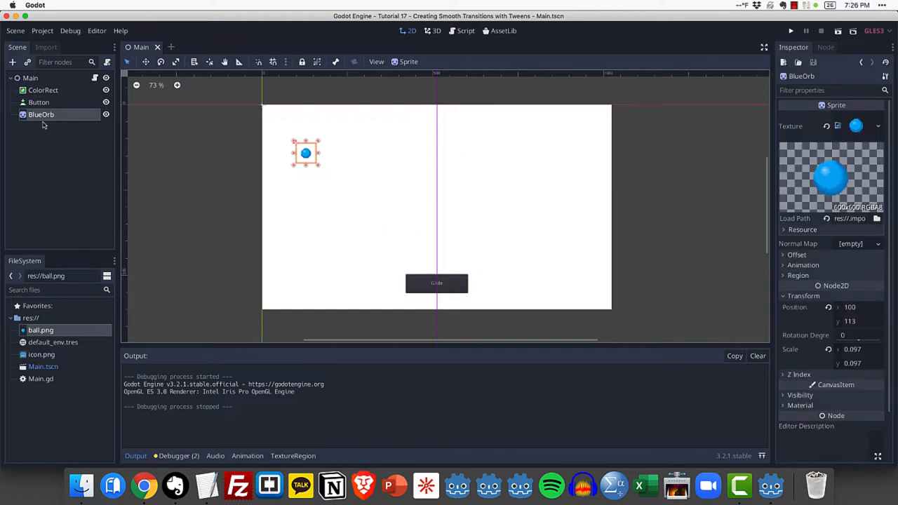
pyautogui.moveTo(129, 146)
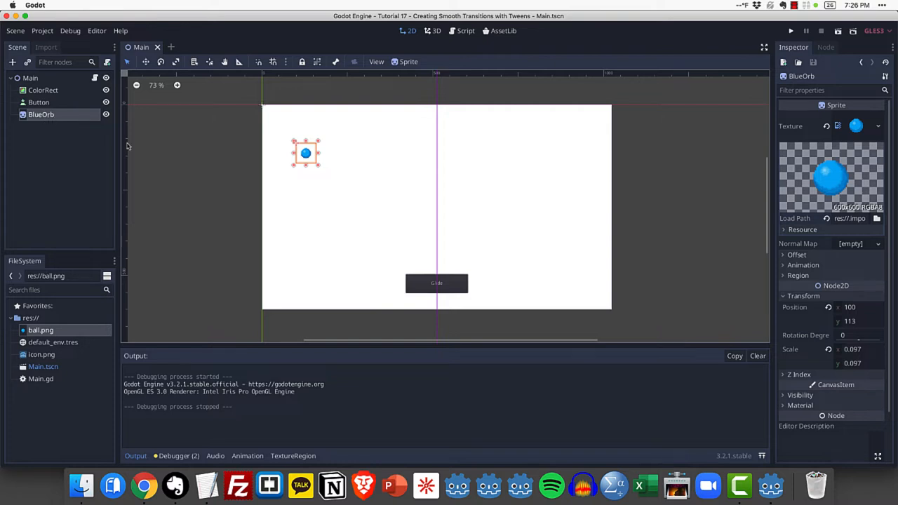
pyautogui.moveTo(449, 251)
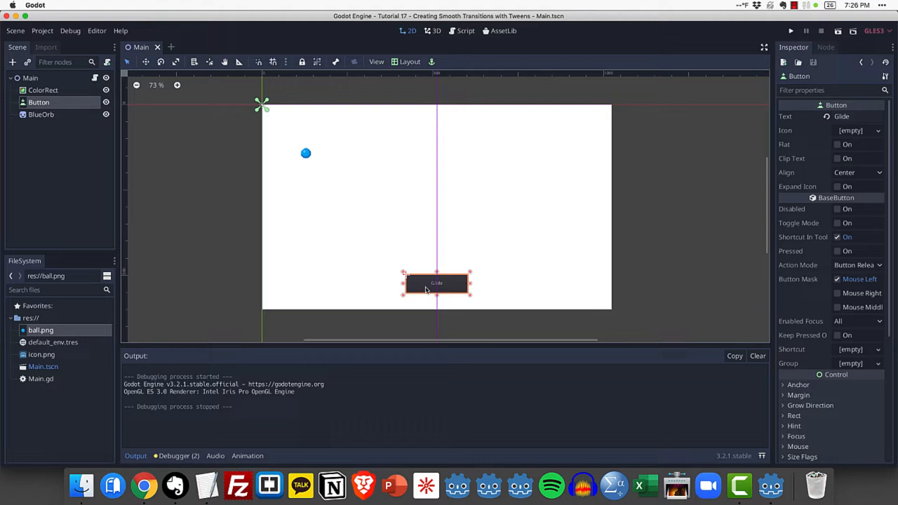
pyautogui.click(41, 115)
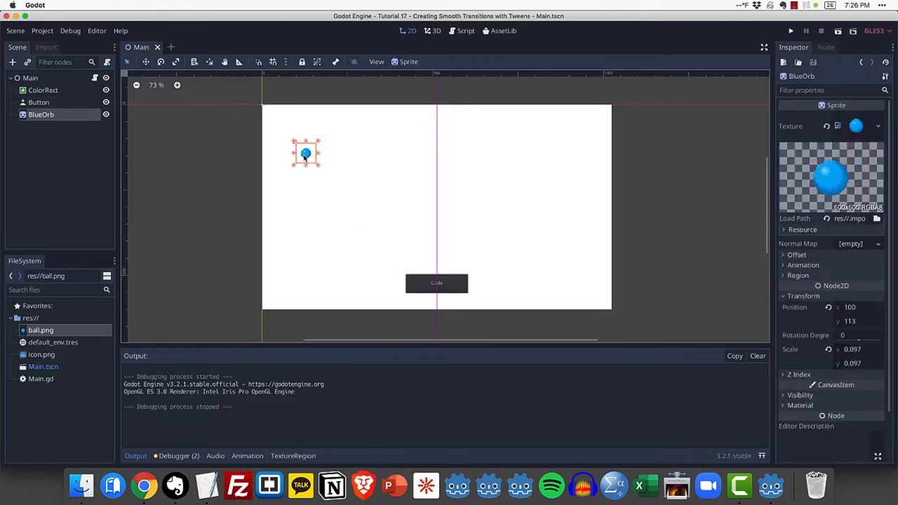
pyautogui.moveTo(446, 154)
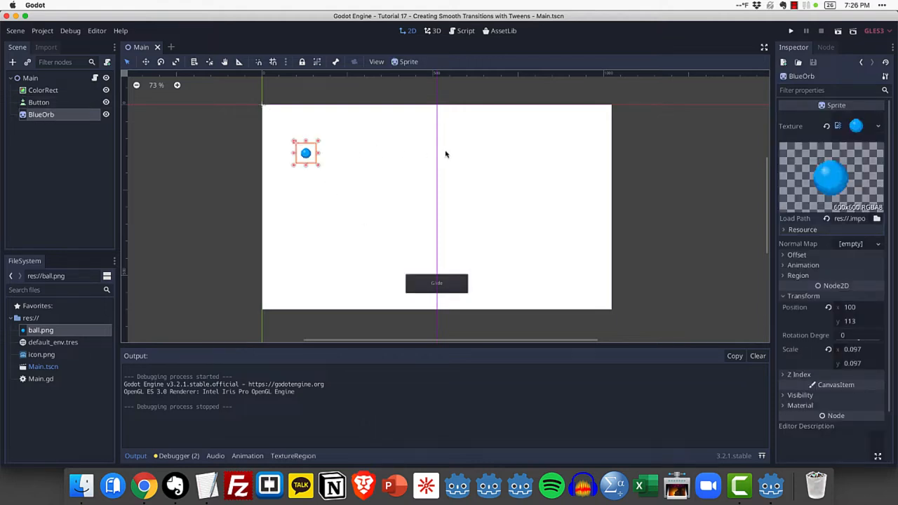
pyautogui.moveTo(578, 161)
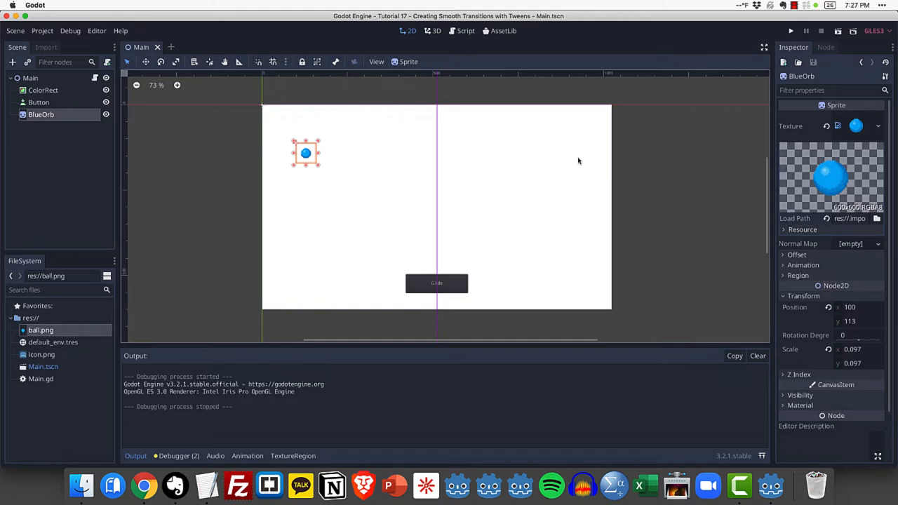
pyautogui.moveTo(558, 149)
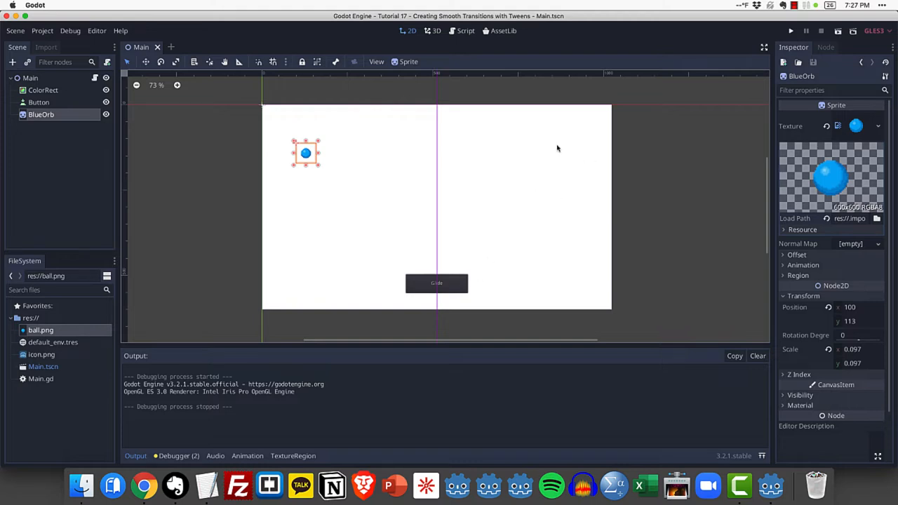
pyautogui.moveTo(393, 149)
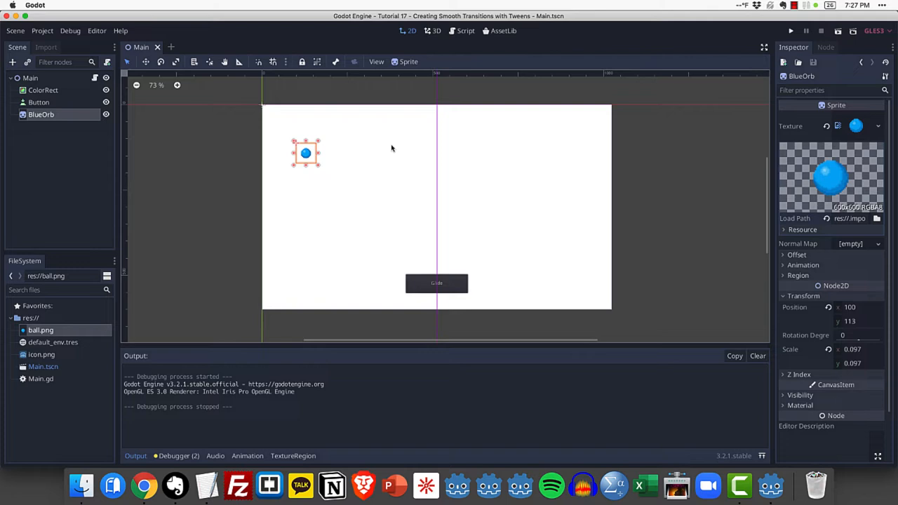
pyautogui.moveTo(586, 154)
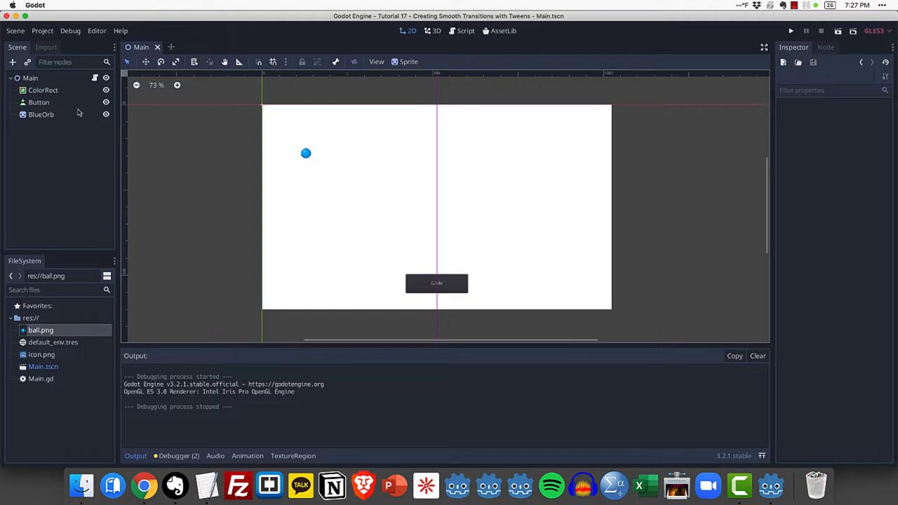
# Add a Tween node as a child of the Main root via Add Child Node.
pyautogui.rightClick(30, 79)
pyautogui.write('Twee')
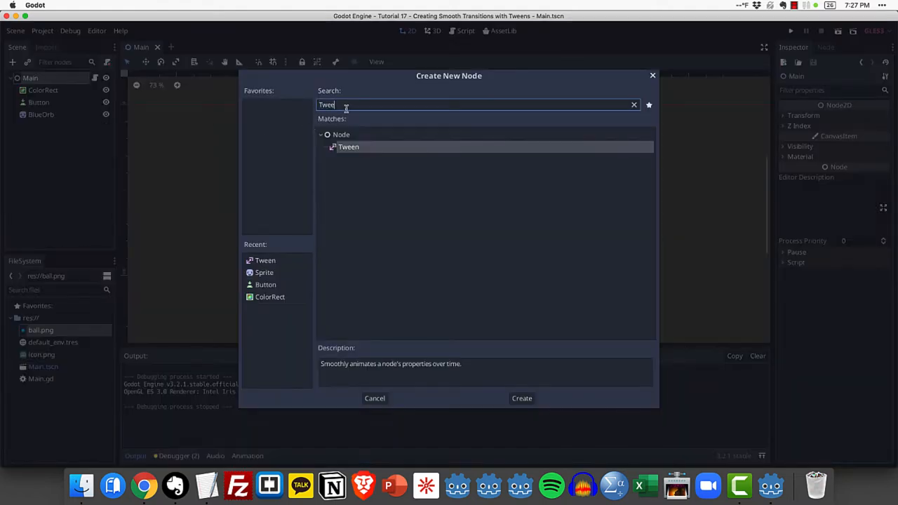
pyautogui.press('backspace')
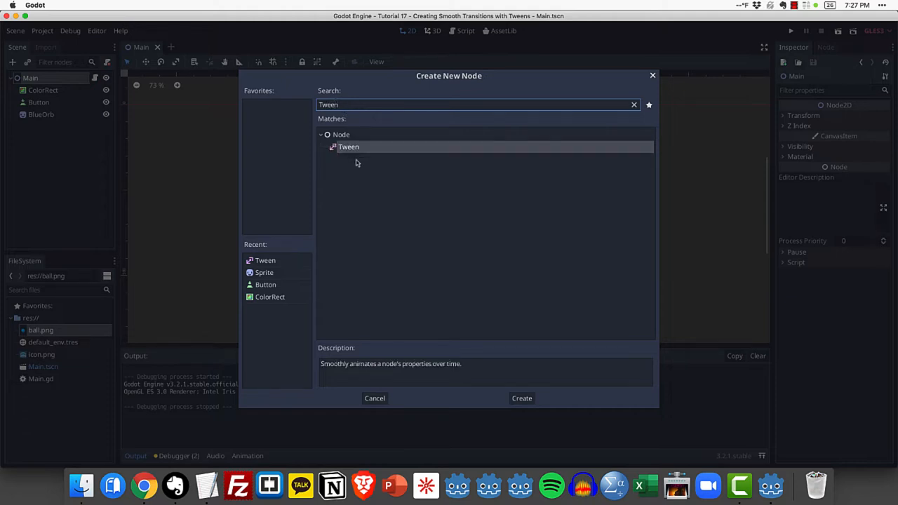
pyautogui.click(522, 399)
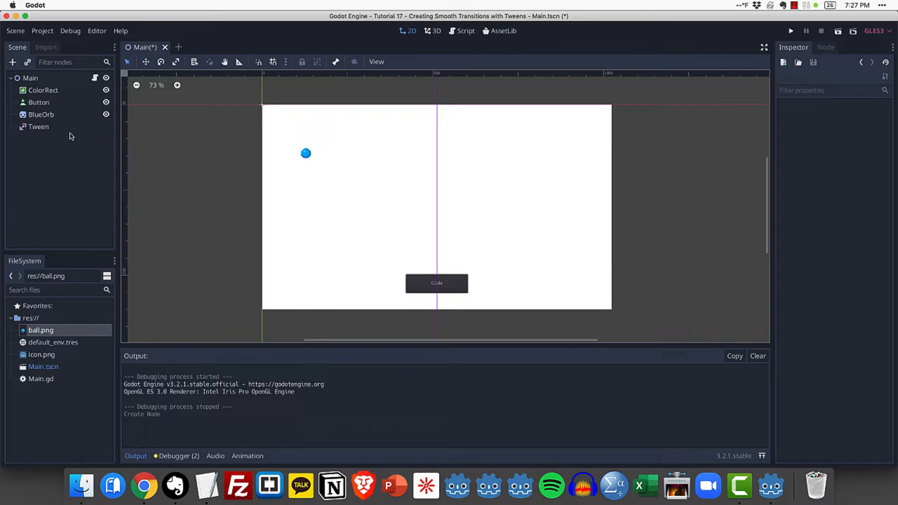
pyautogui.click(143, 485)
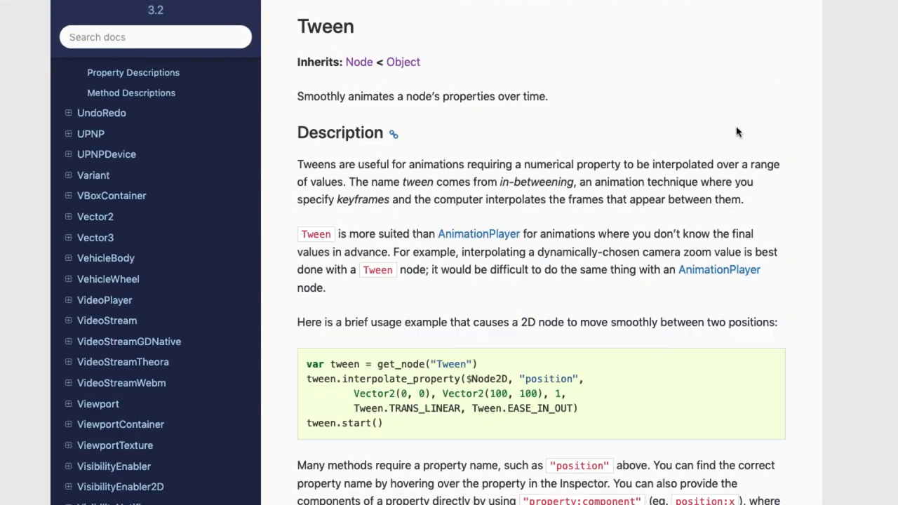
pyautogui.moveTo(874, 104)
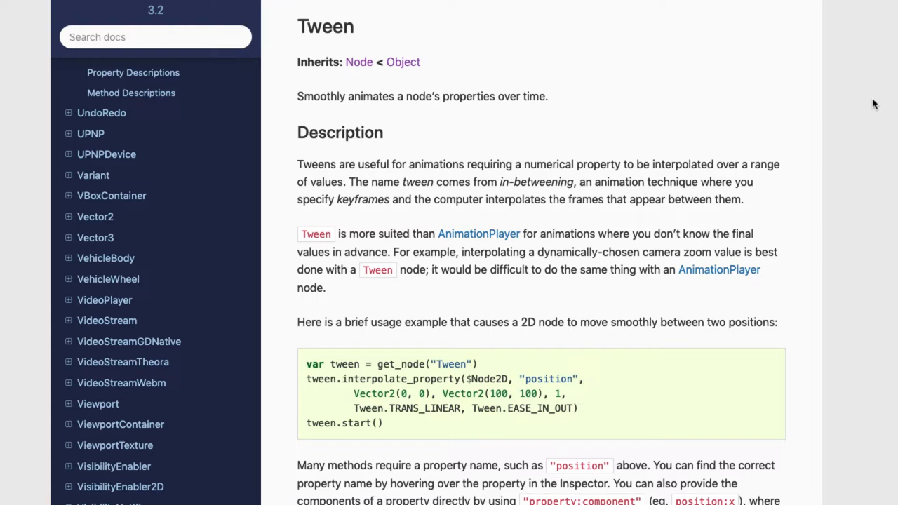
pyautogui.moveTo(339, 114)
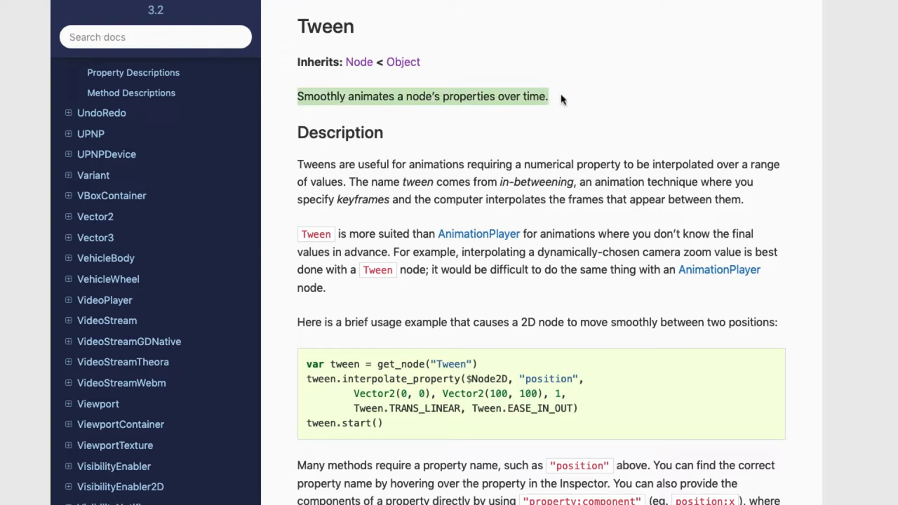
pyautogui.moveTo(873, 171)
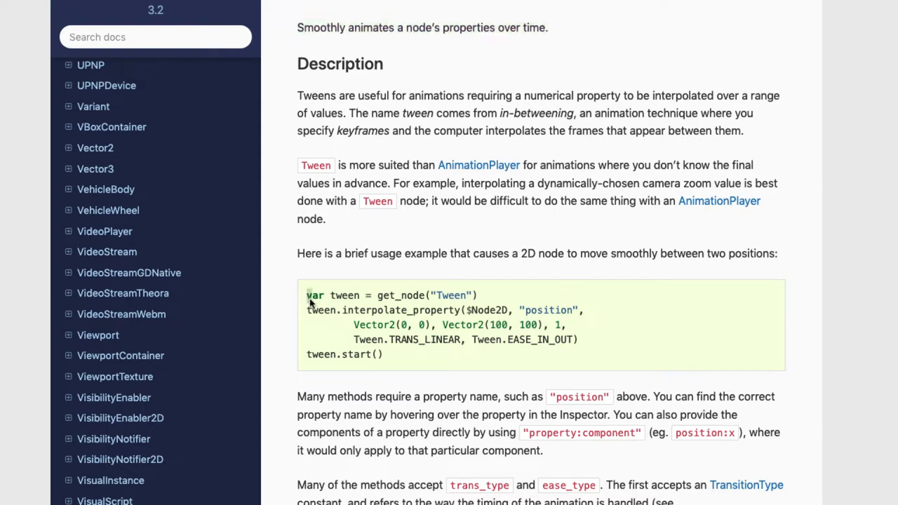
pyautogui.moveTo(662, 345)
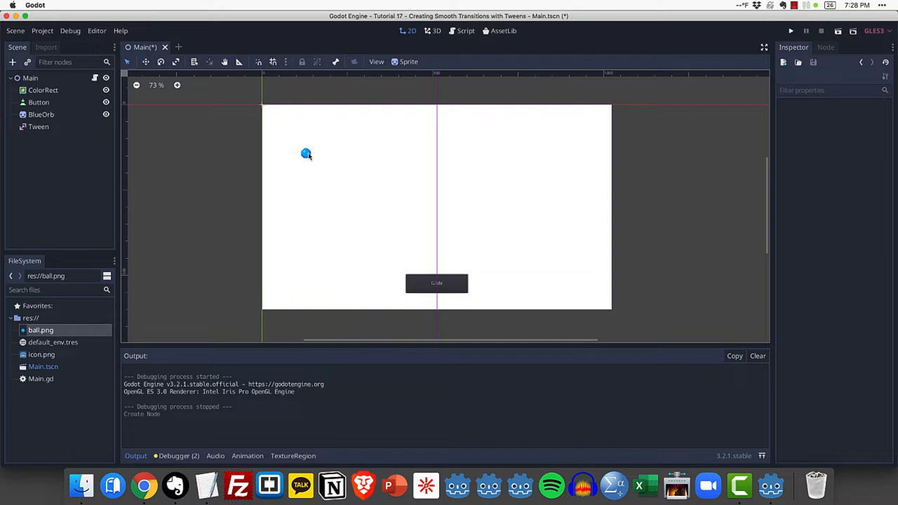
pyautogui.moveTo(578, 155)
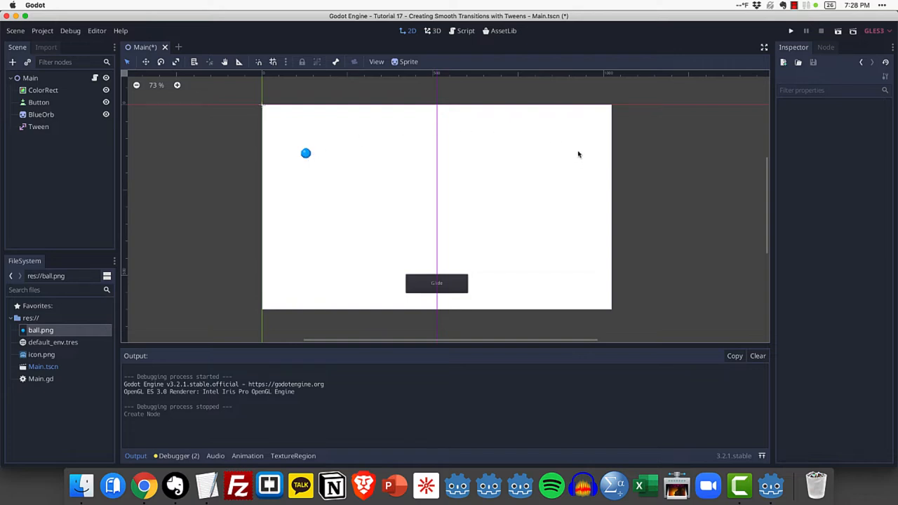
pyautogui.moveTo(564, 137)
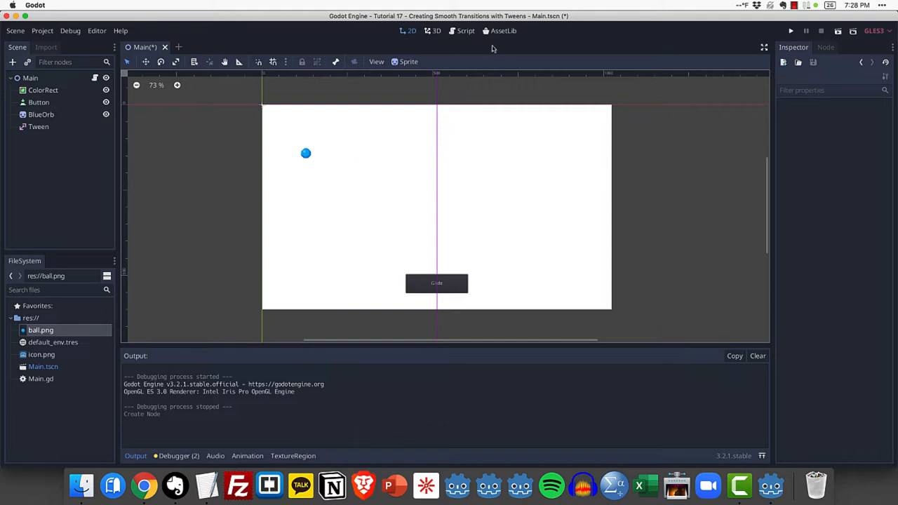
# Connect the Button's pressed signal to Main, creating _on_Button_pressed in Main.gd.
pyautogui.click(466, 31)
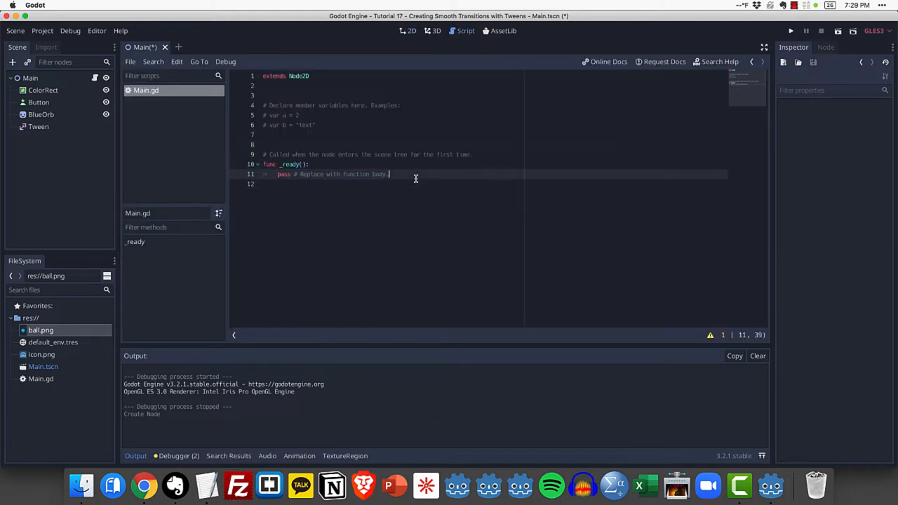
pyautogui.click(413, 31)
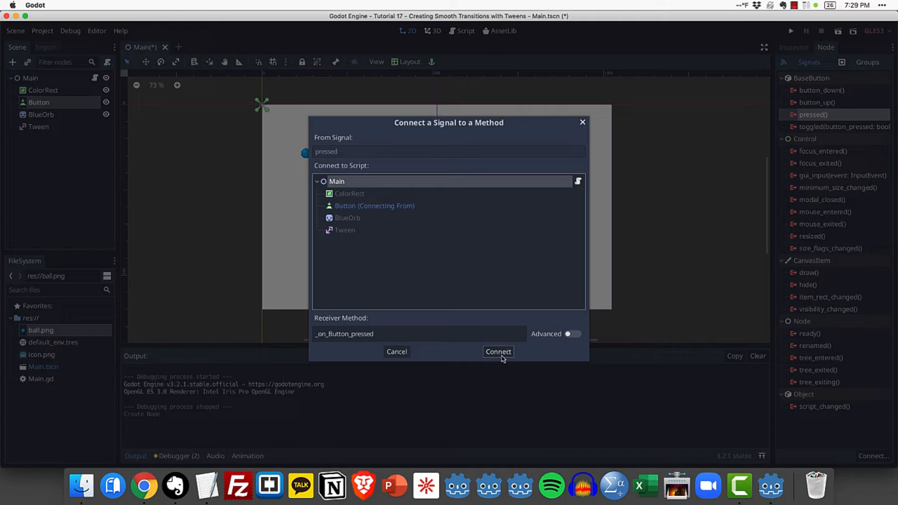
pyautogui.click(499, 351)
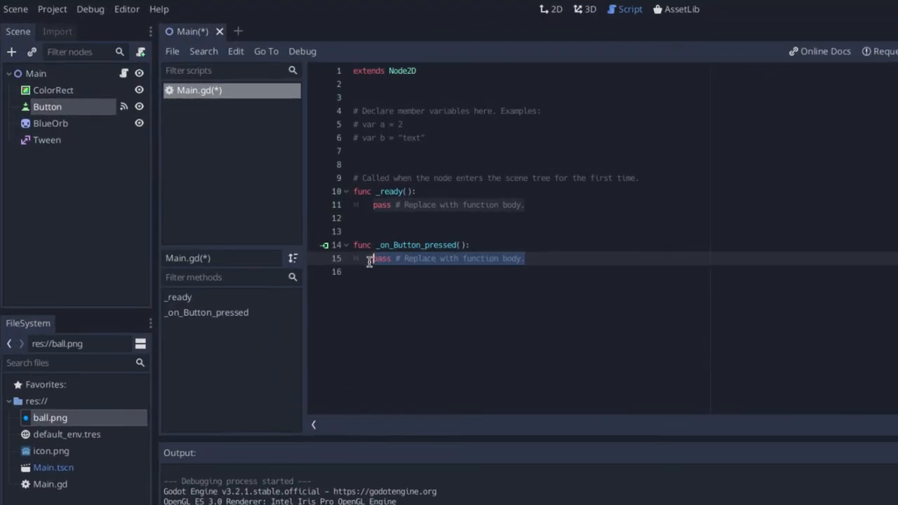
# Replace pass with if ($BlueOrb.position.x == 100): and an else: branch.
pyautogui.press('Delete')
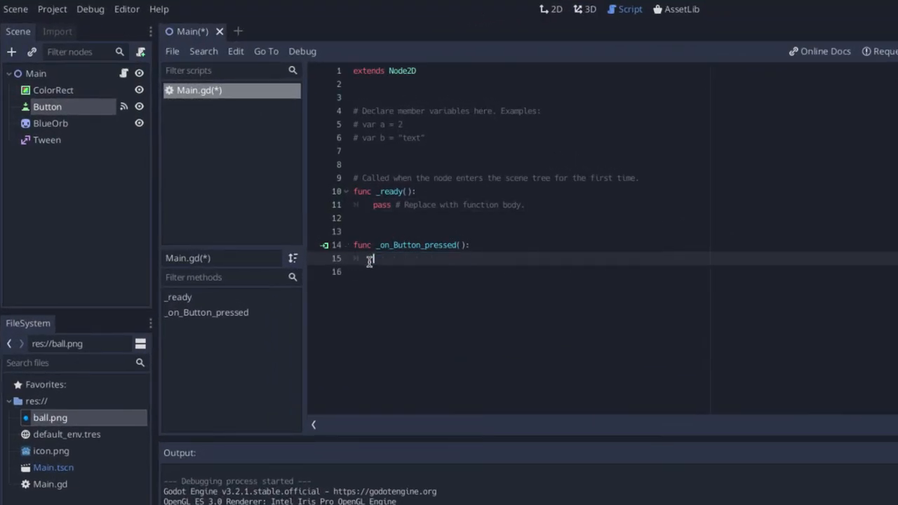
pyautogui.write('if ($')
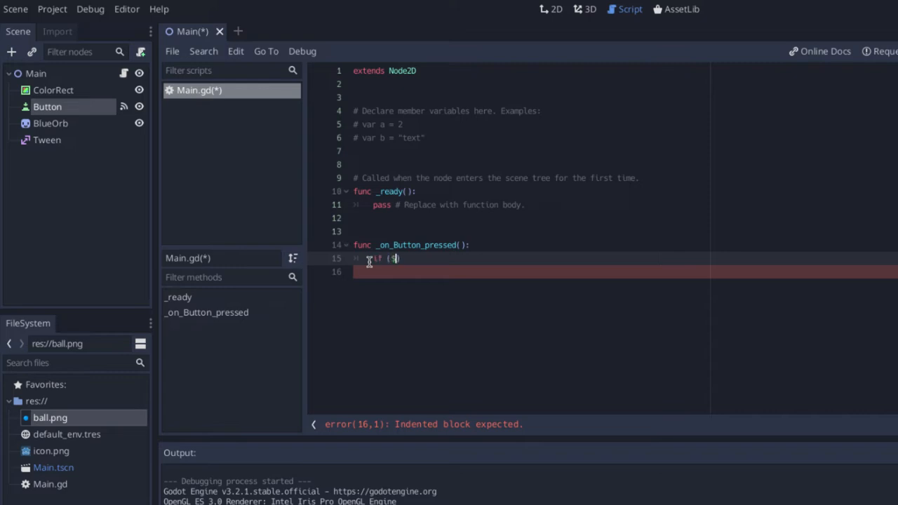
pyautogui.write('BlueOrb')
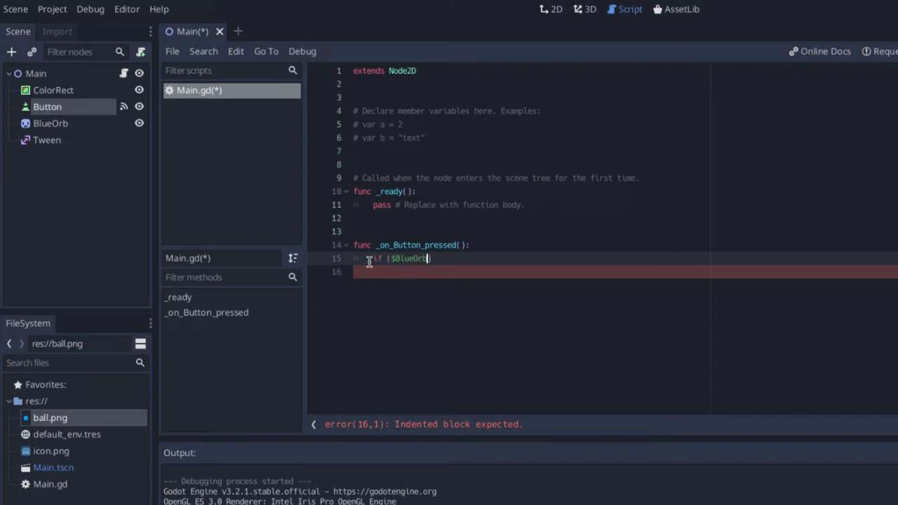
pyautogui.write('.position.x == 100')
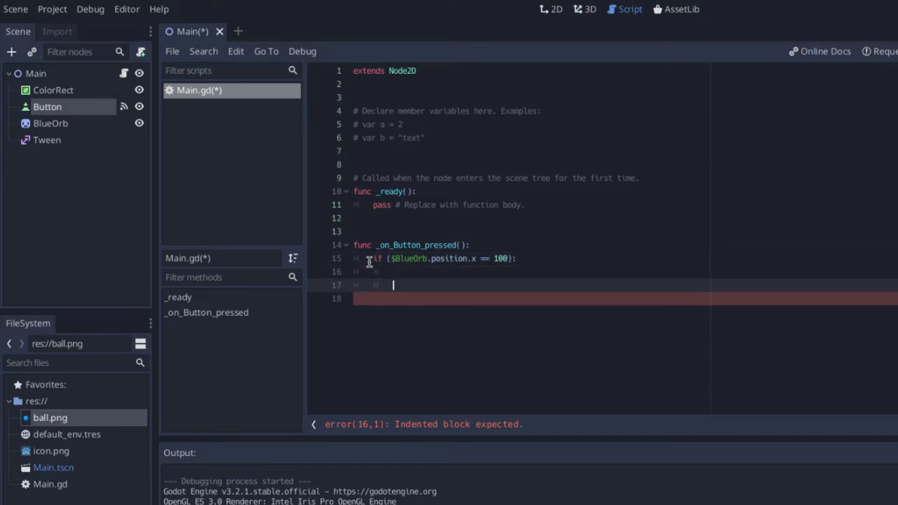
pyautogui.write('elkse')
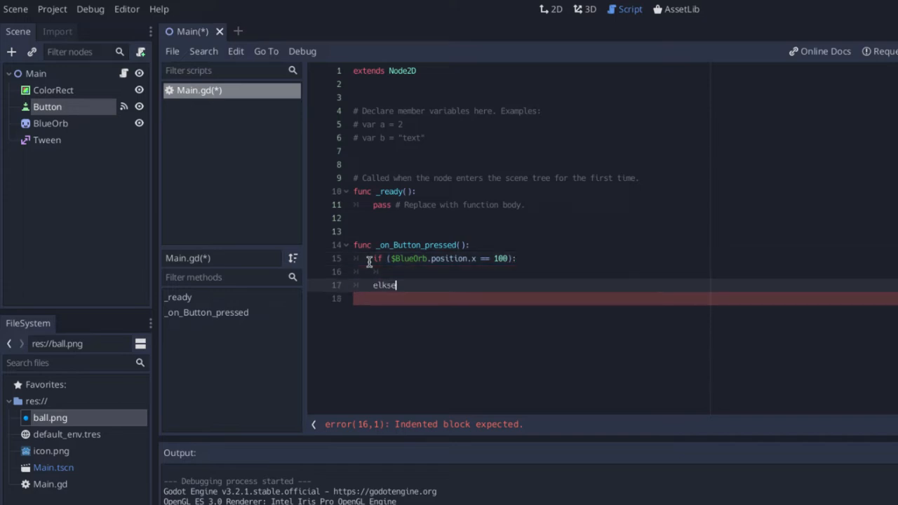
pyautogui.write('else:')
pyautogui.click(624, 299)
pyautogui.write('pass')
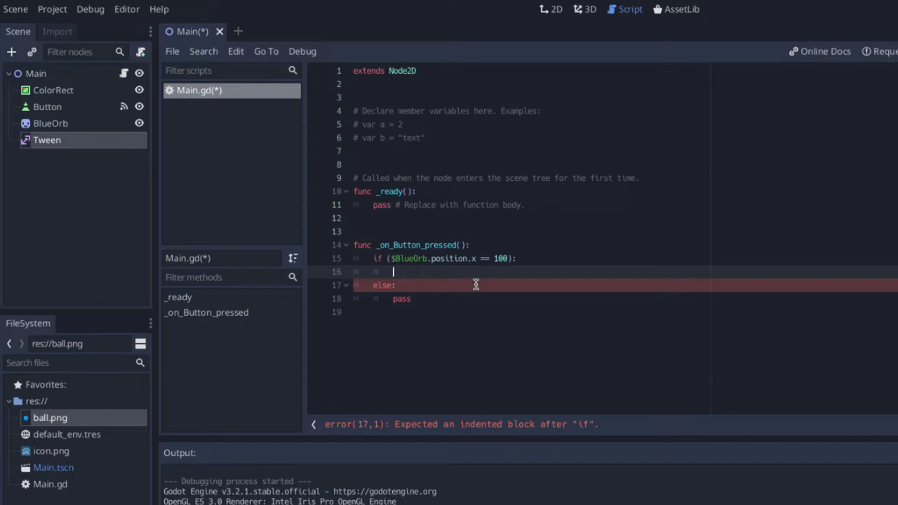
# Start a $Tween.interpolate_property call in the if branch, chosen from autocomplete.
pyautogui.write('$Tween')
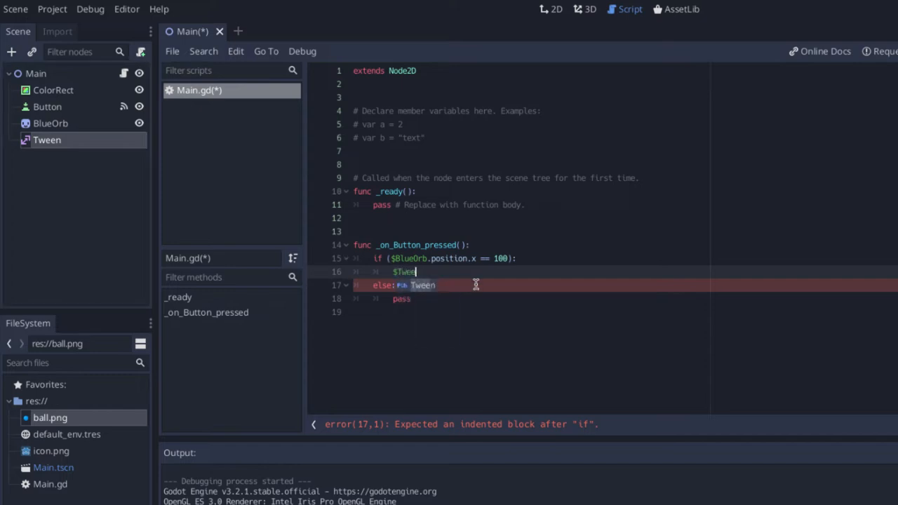
pyautogui.write('.')
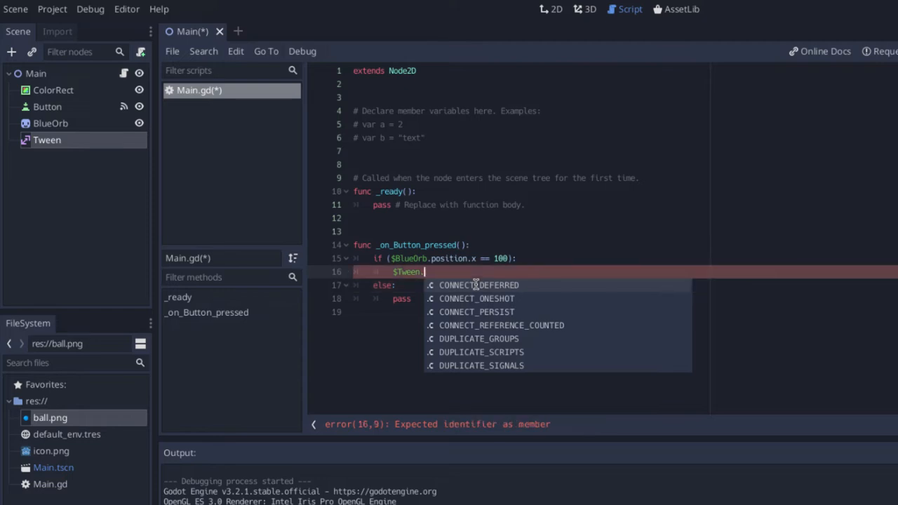
pyautogui.write('in')
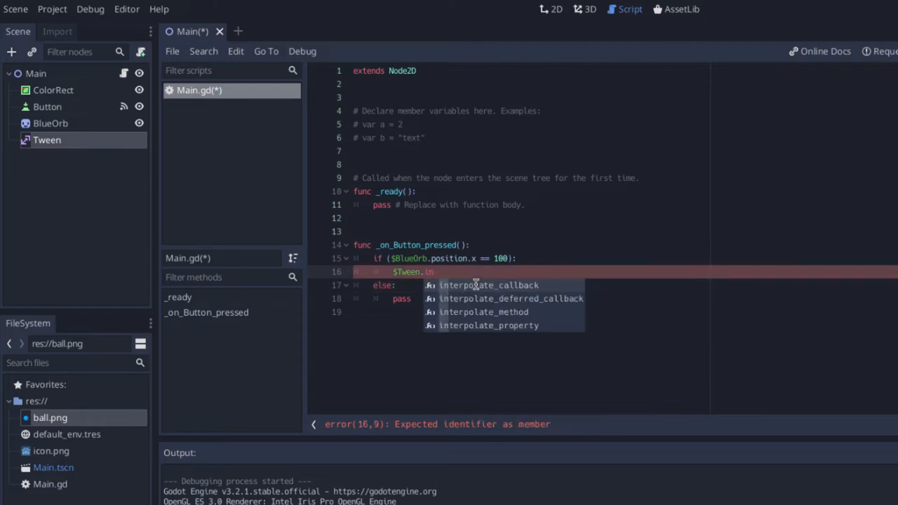
pyautogui.click(488, 326)
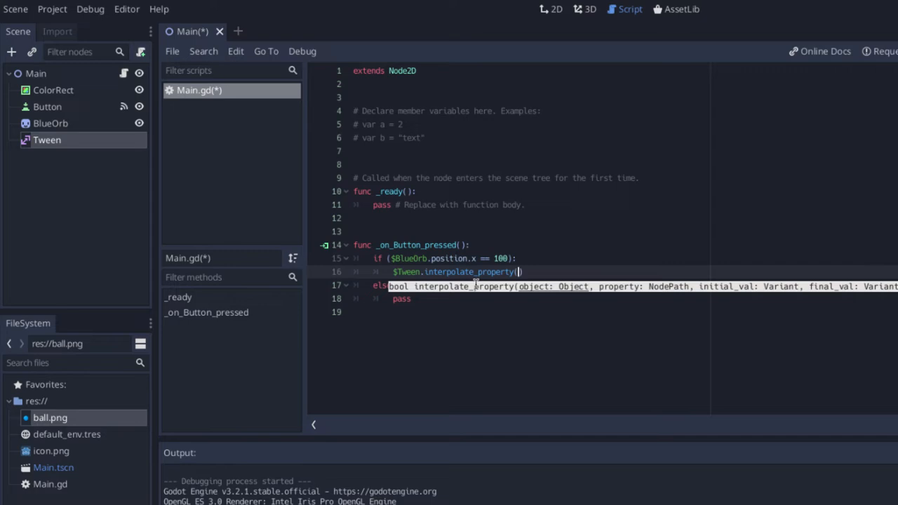
pyautogui.moveTo(529, 293)
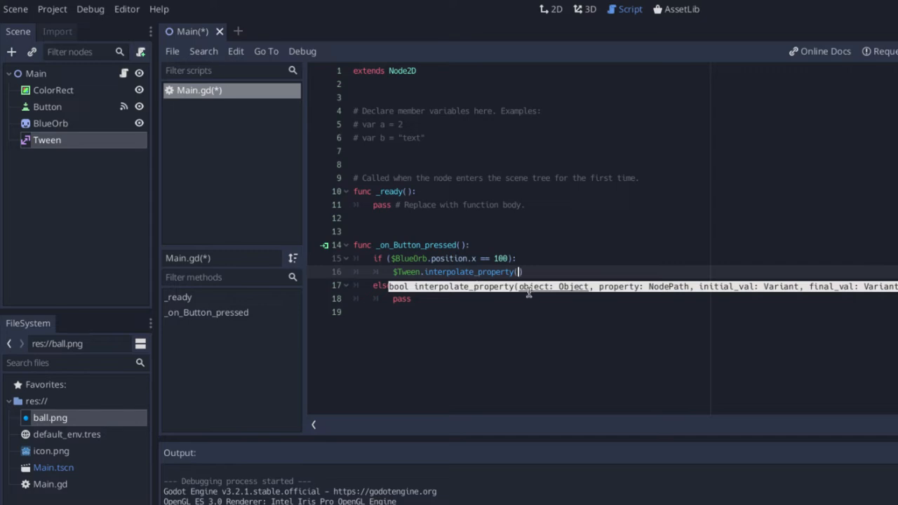
pyautogui.moveTo(668, 279)
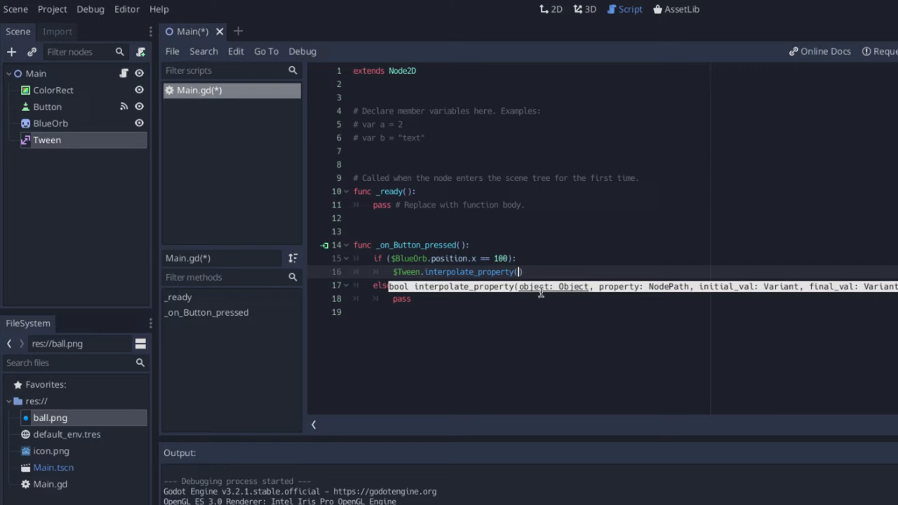
# Pass $BlueOrb, "position:x", 100 and 924 as the interpolate_property arguments.
pyautogui.write('$BlueOrb,')
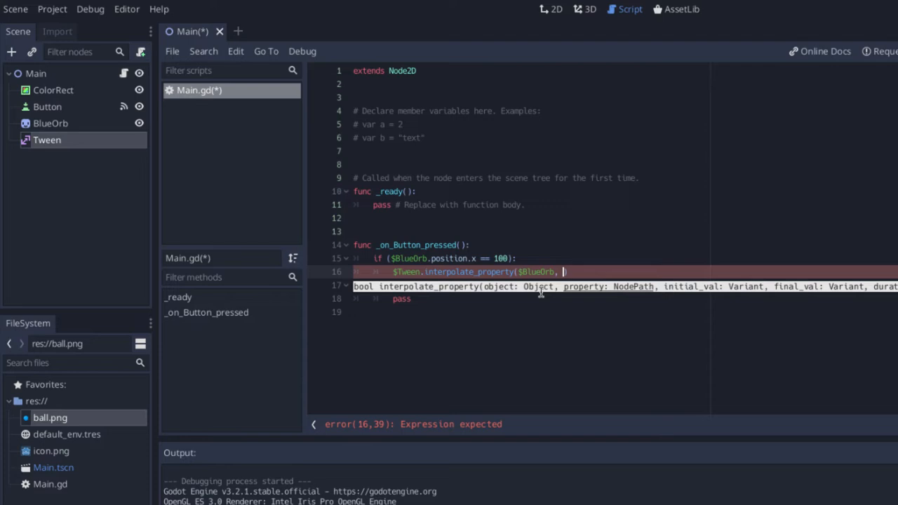
pyautogui.write('"position:')
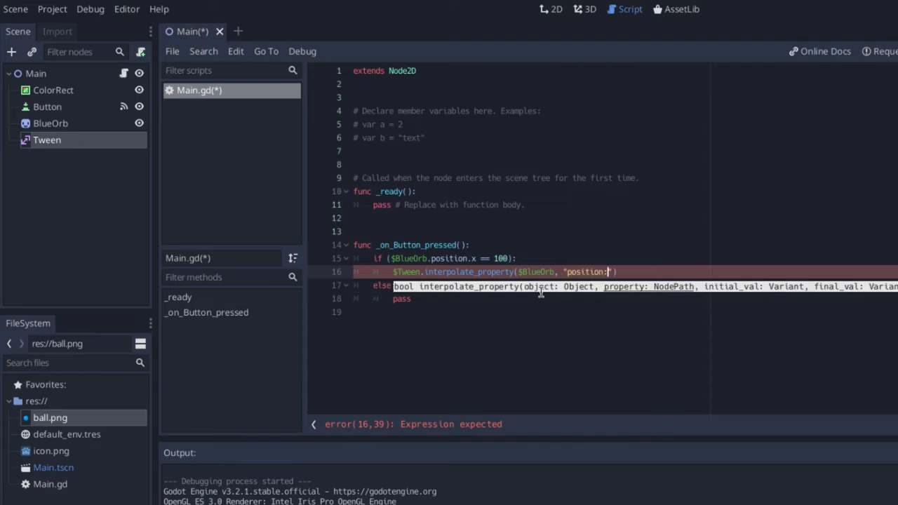
pyautogui.write('x')
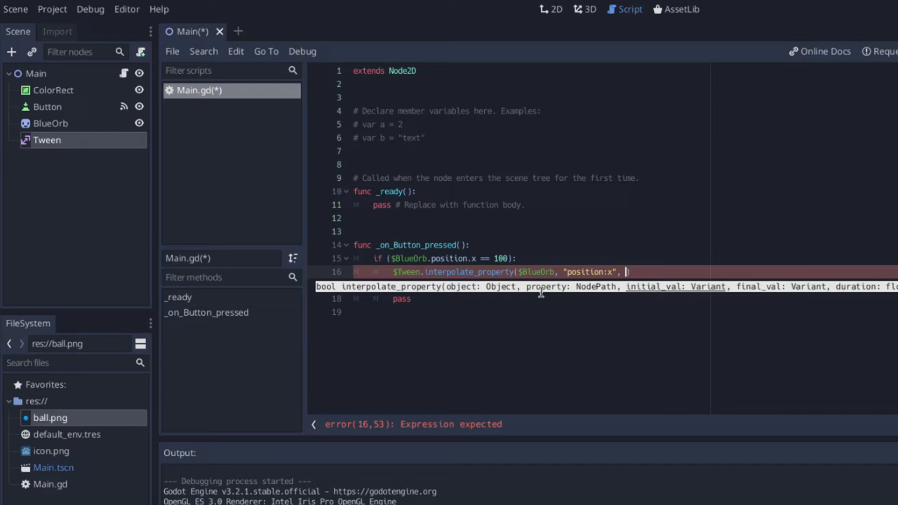
pyautogui.write('100, )')
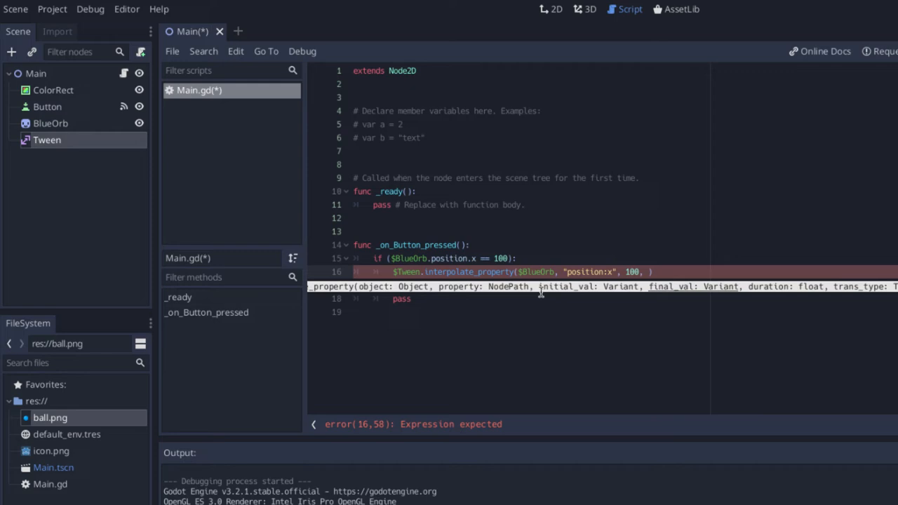
pyautogui.write('9')
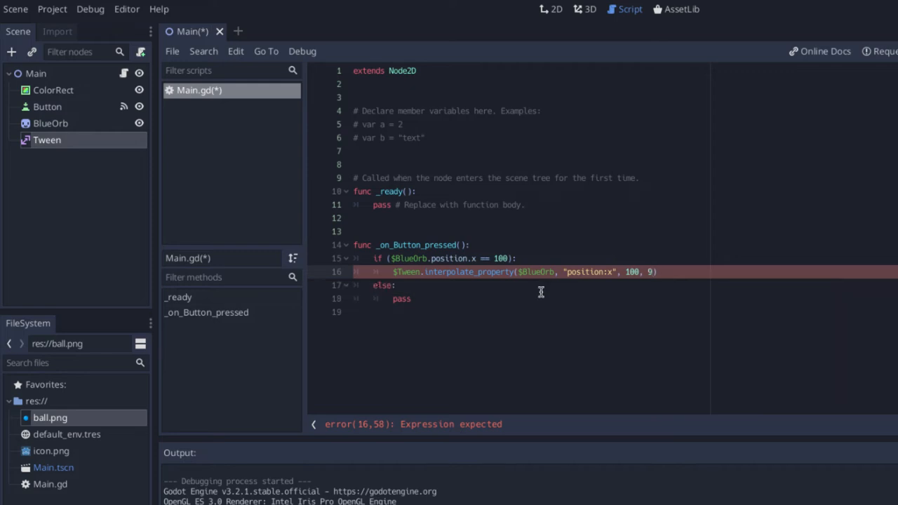
pyautogui.write('24')
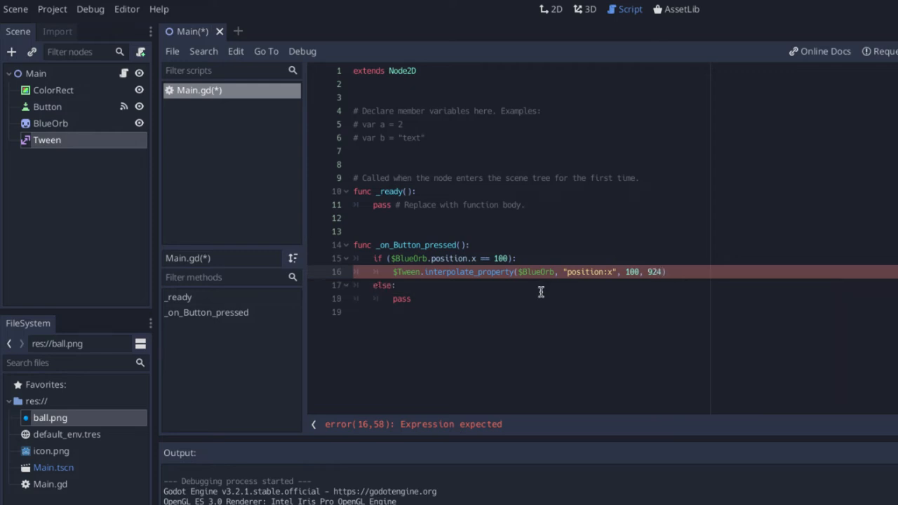
pyautogui.write(')')
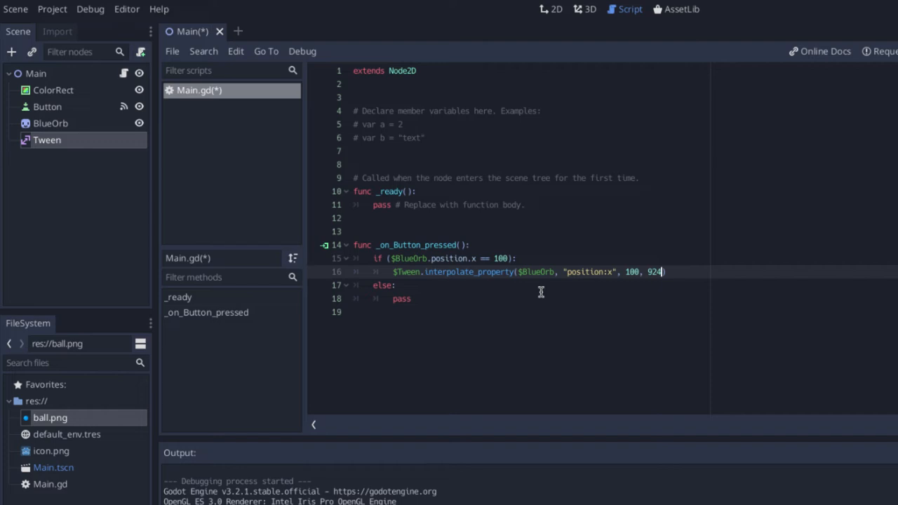
# Add a 1-second duration, Tween.TRANS_LINEAR and ease-in-out easing to the call.
pyautogui.write(', 1')
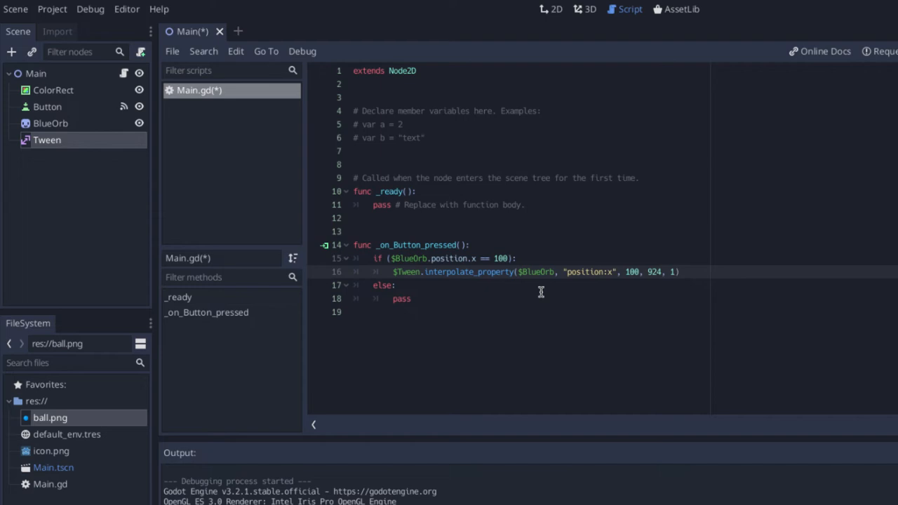
pyautogui.write(',')
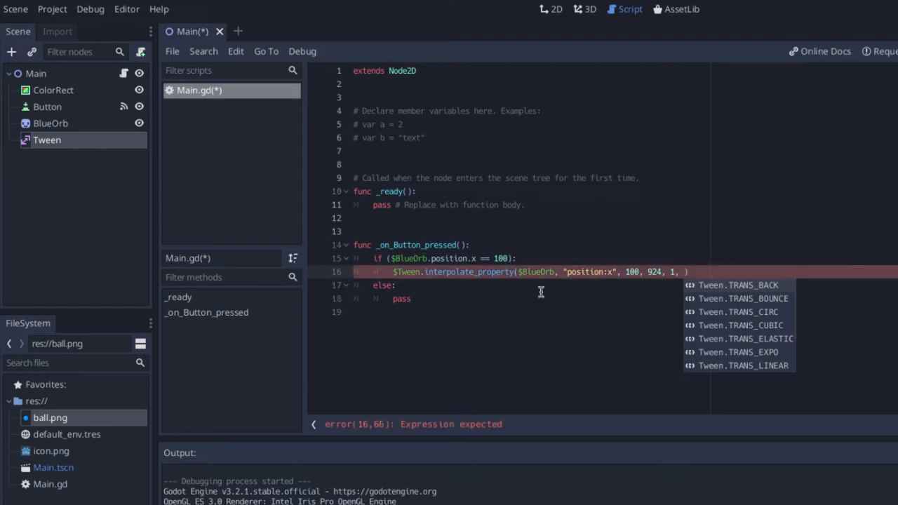
pyautogui.moveTo(733, 306)
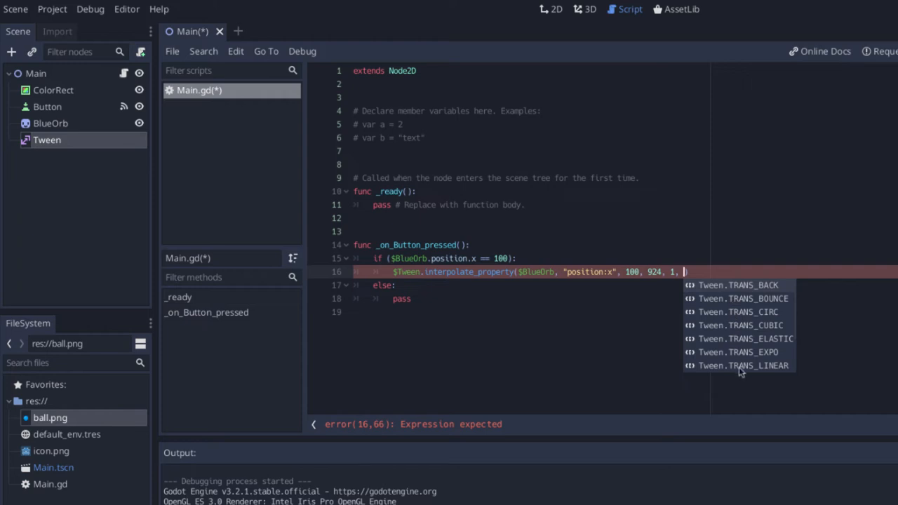
pyautogui.write('Tween.TRANS_QUINT')
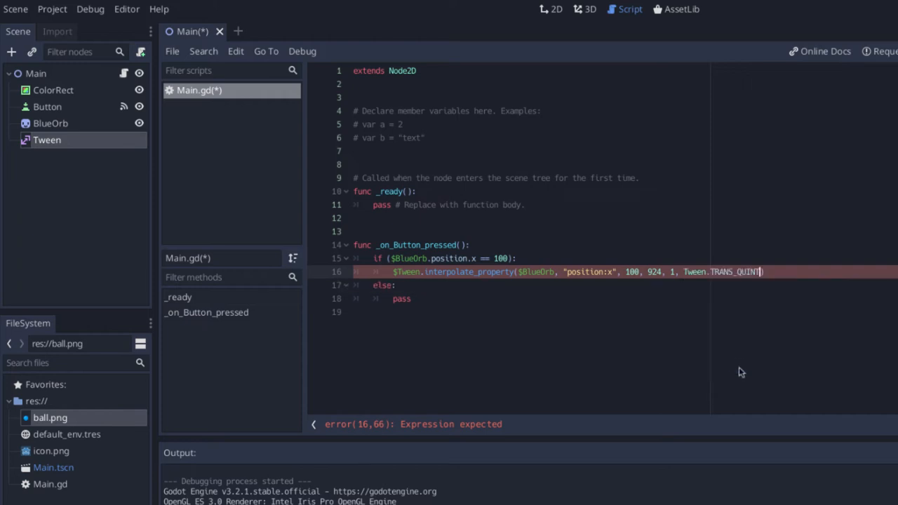
pyautogui.press('BackSpace')
pyautogui.write('LINEAR, ')
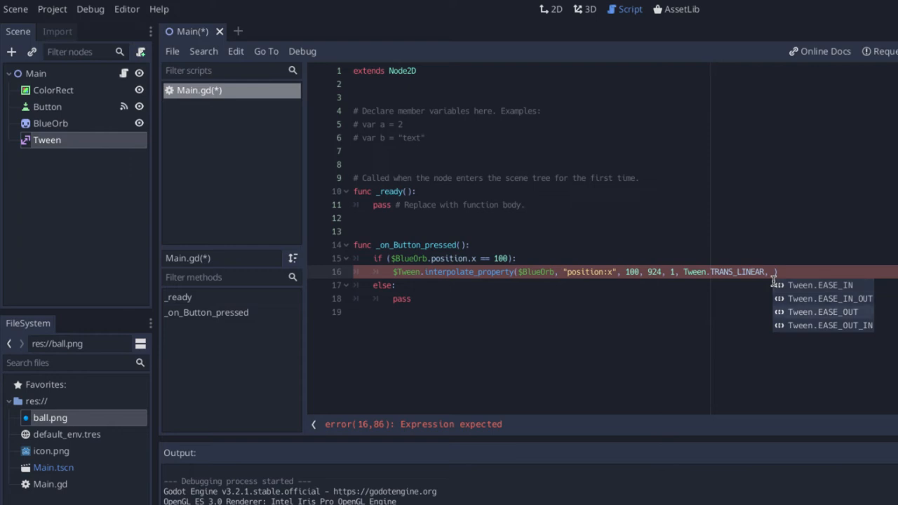
pyautogui.click(819, 285)
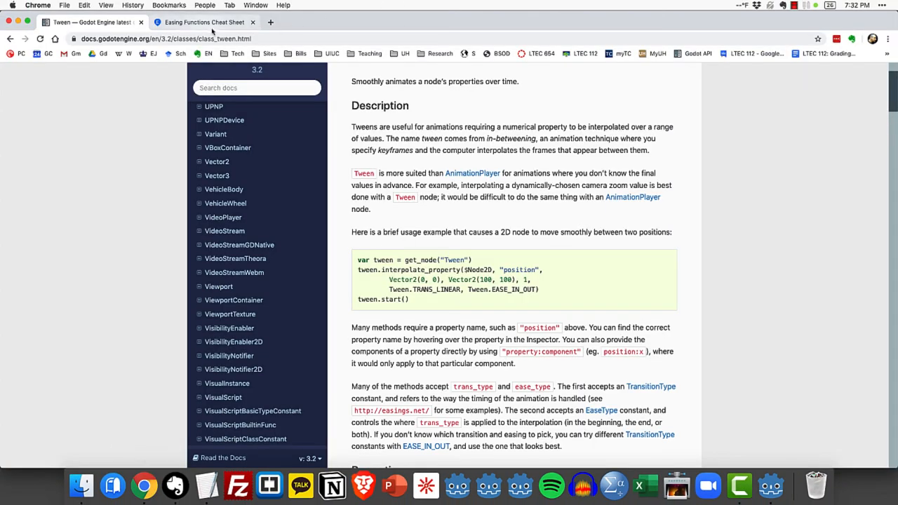
# Follow the easings.net link from the Tween docs to the easing curves cheat sheet.
pyautogui.click(203, 23)
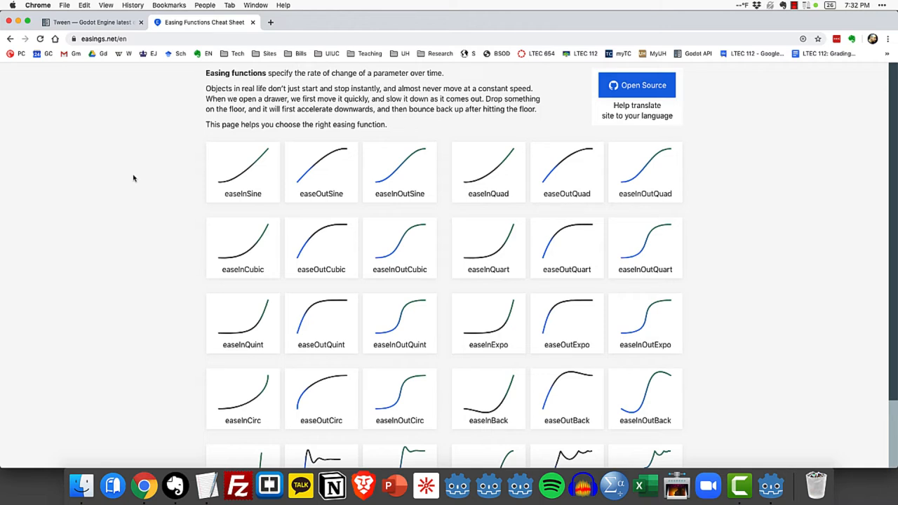
pyautogui.scroll(-3)
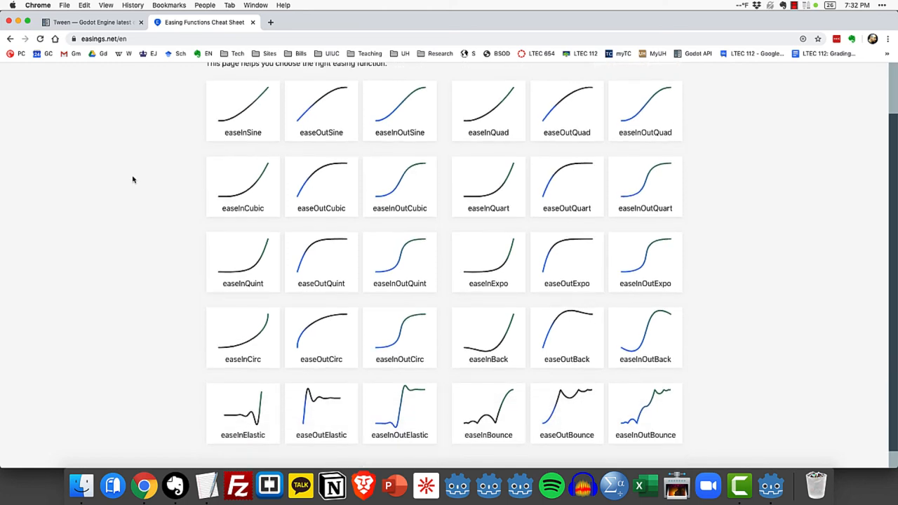
pyautogui.scroll(-3)
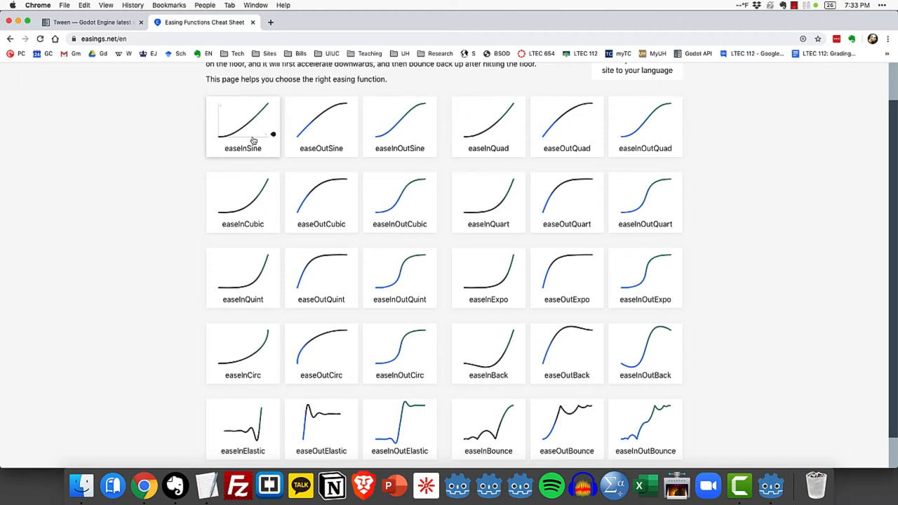
pyautogui.moveTo(241, 127)
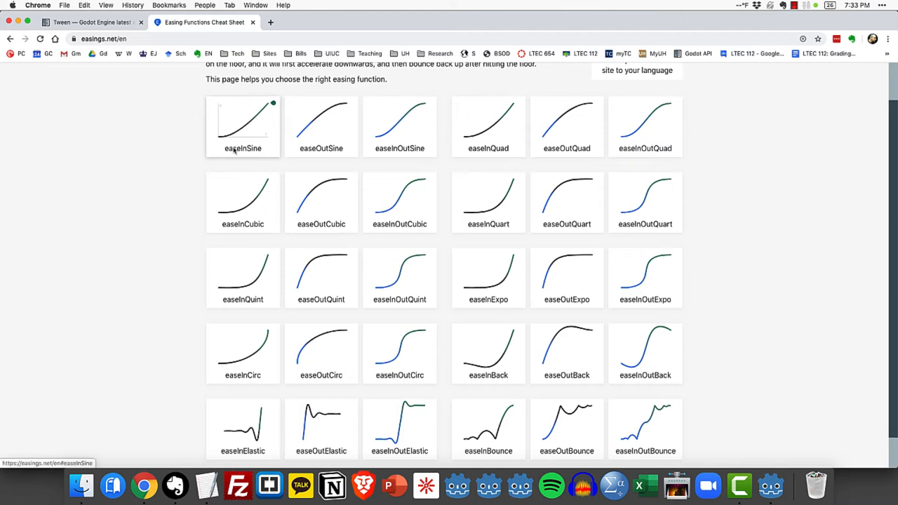
pyautogui.moveTo(231, 143)
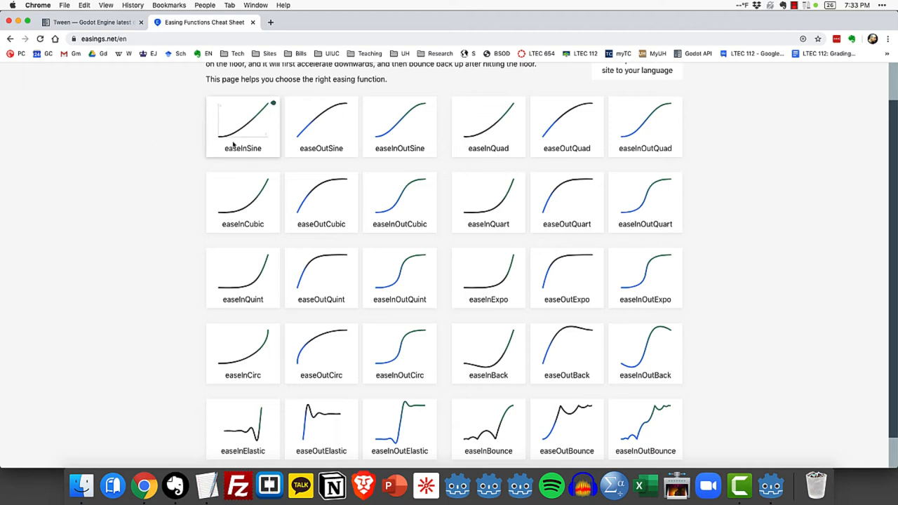
pyautogui.moveTo(488, 202)
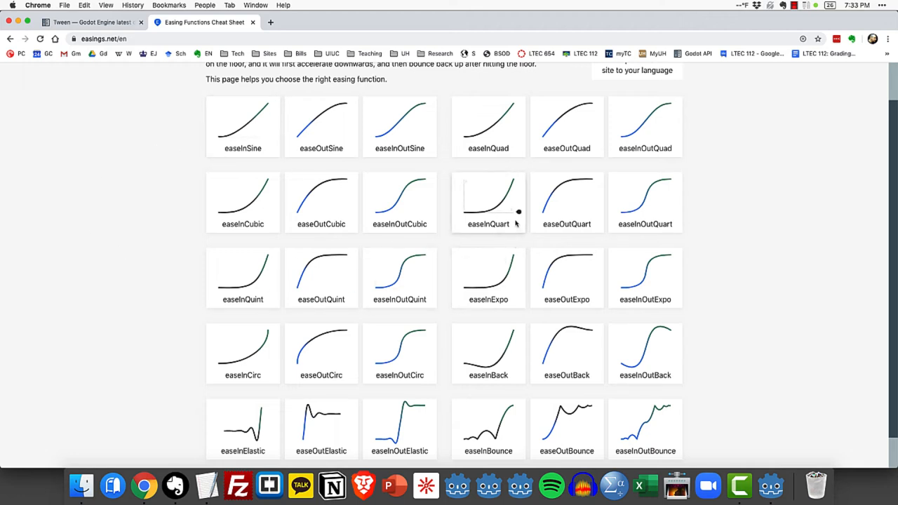
pyautogui.moveTo(461, 250)
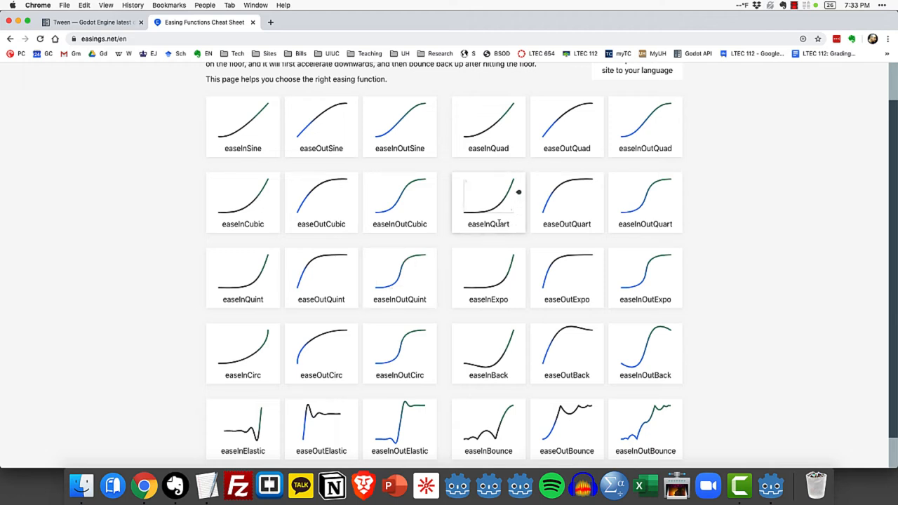
pyautogui.scroll(-3)
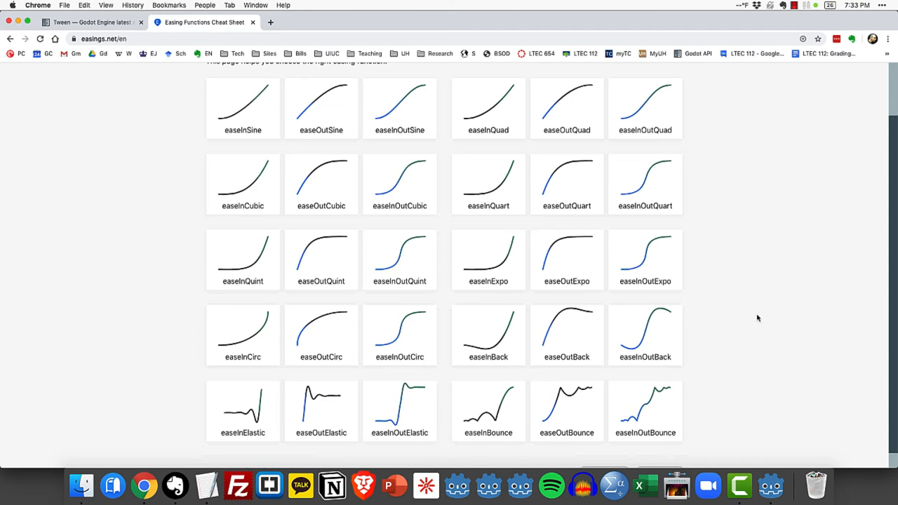
pyautogui.scroll(-3)
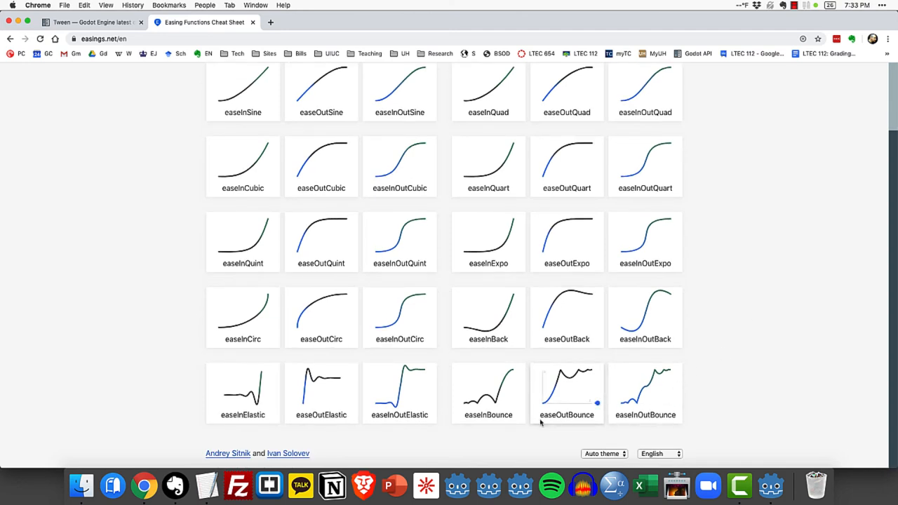
pyautogui.moveTo(511, 410)
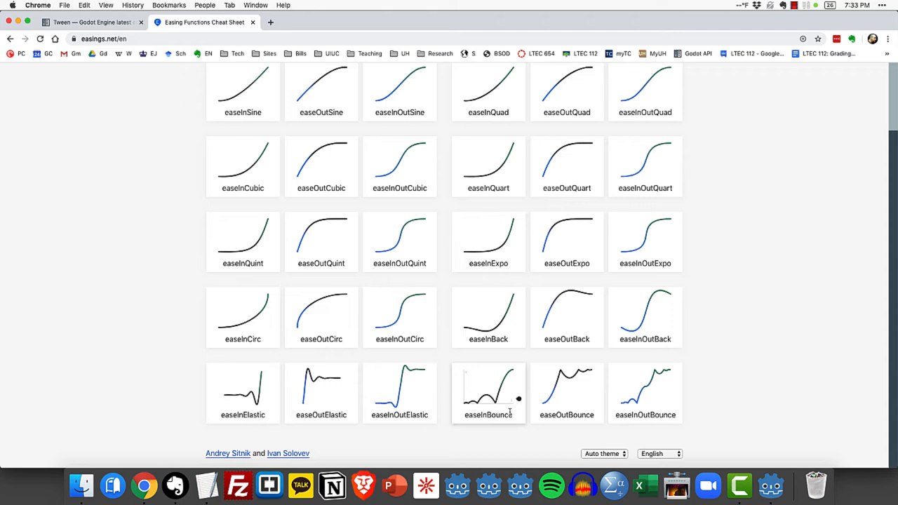
pyautogui.moveTo(553, 442)
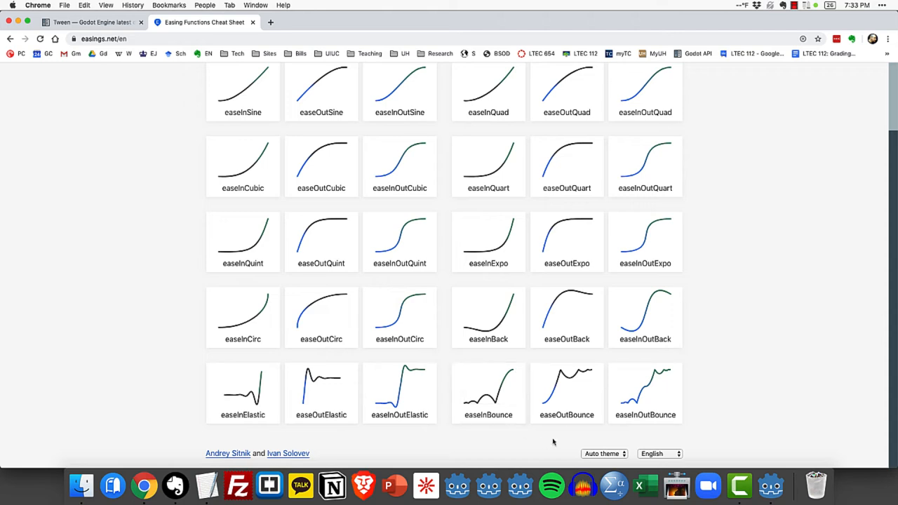
pyautogui.moveTo(566, 393)
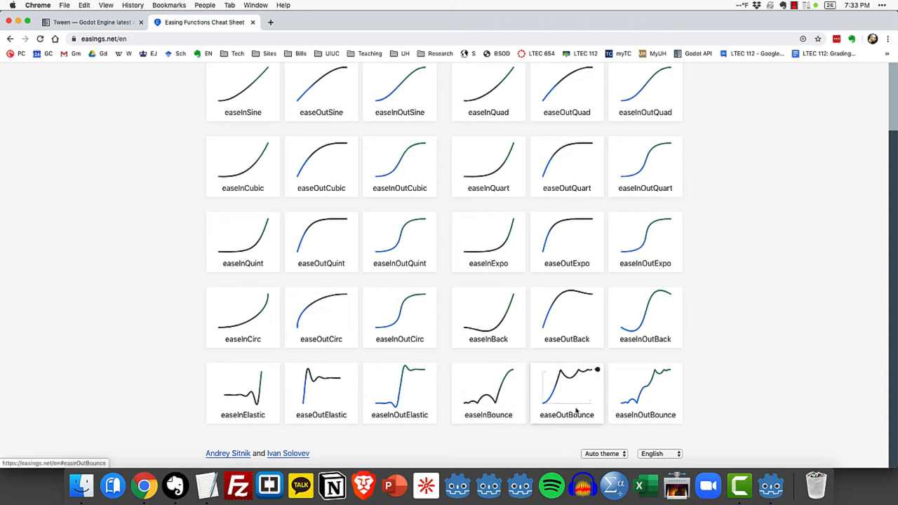
pyautogui.moveTo(572, 409)
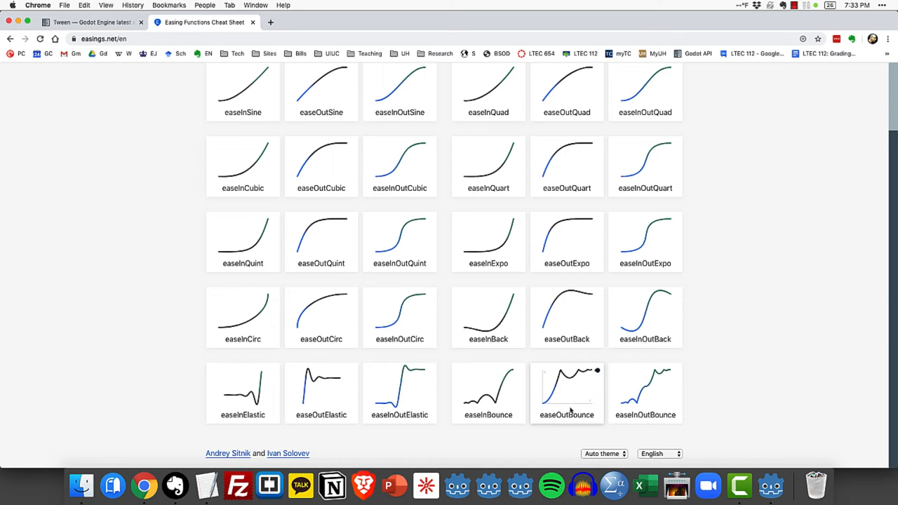
pyautogui.moveTo(750, 329)
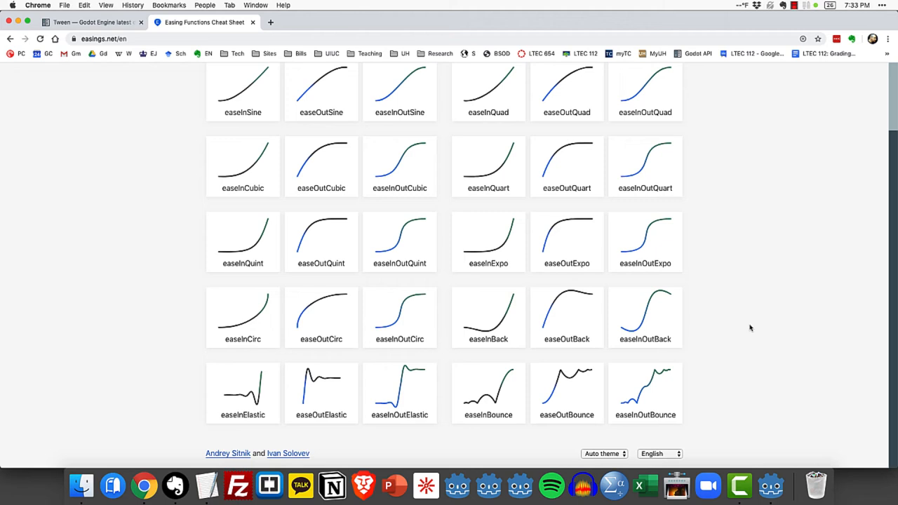
pyautogui.moveTo(500, 61)
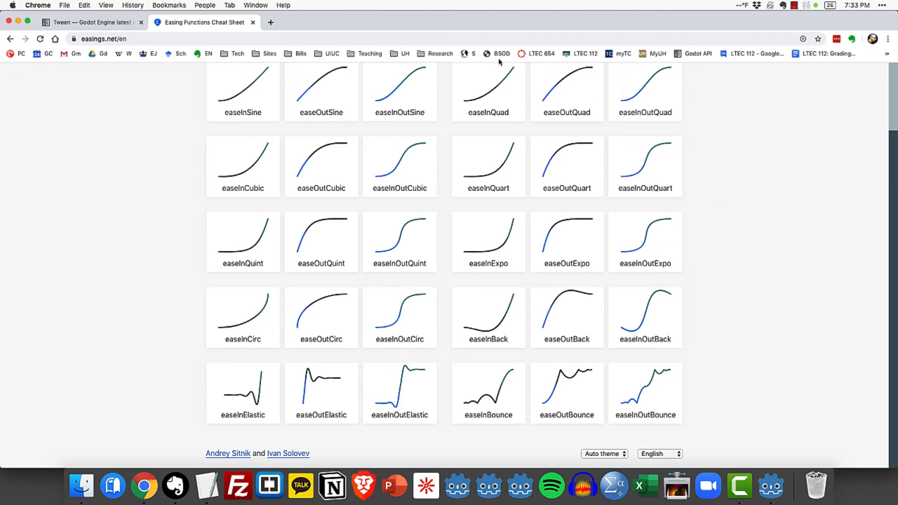
pyautogui.moveTo(558, 205)
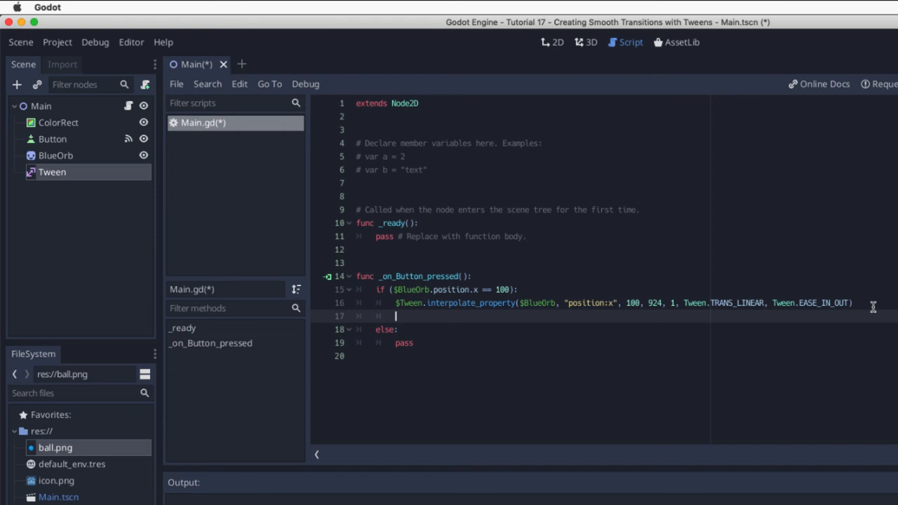
# Add $Tween.start() after the interpolate_property line and mirror both lines in else.
pyautogui.write('$Tween')
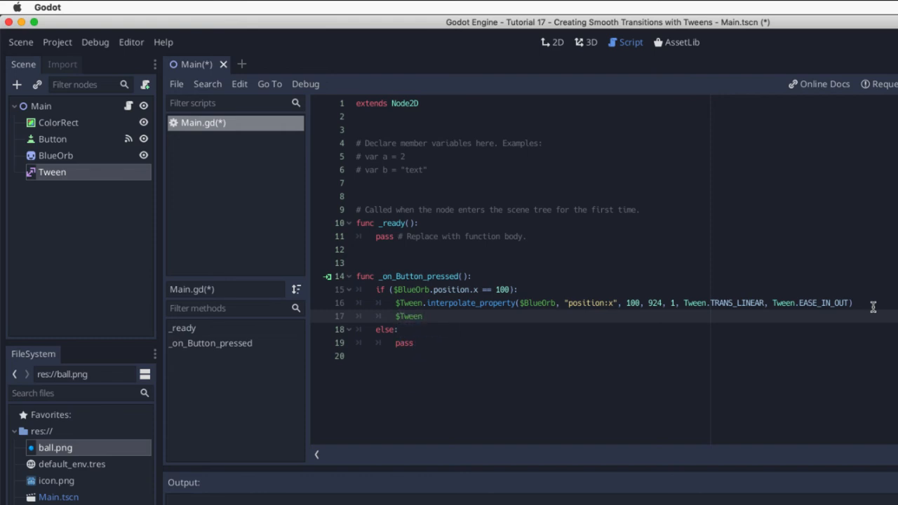
pyautogui.write('.start')
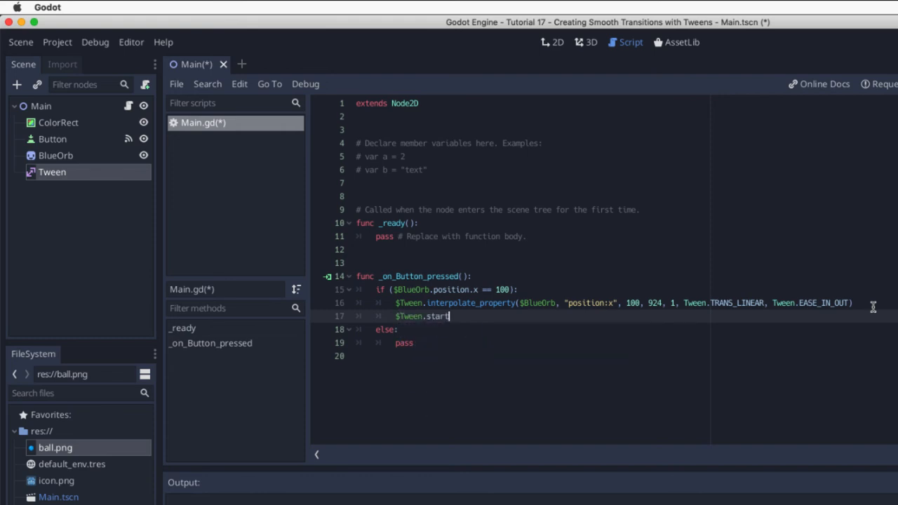
pyautogui.write('()')
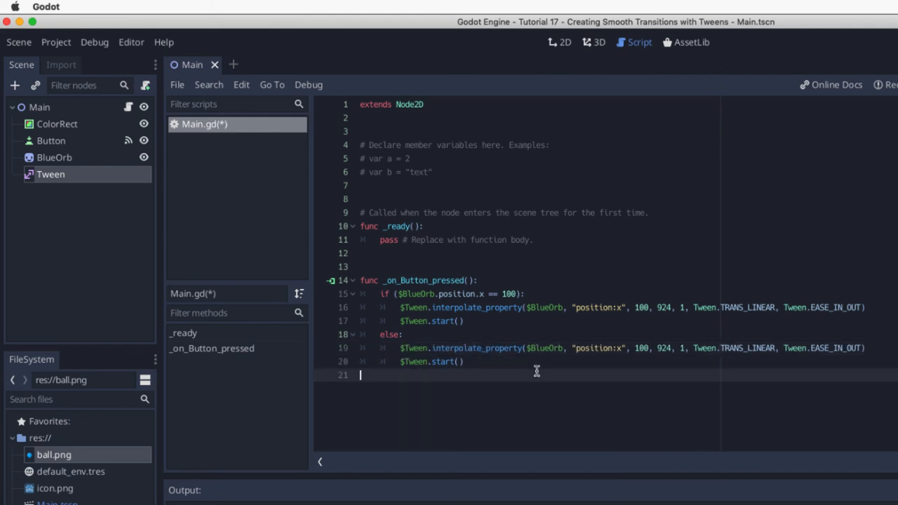
# Swap the else branch tween to glide from 924 back to 100 and save Main.gd.
pyautogui.doubleClick(641, 348)
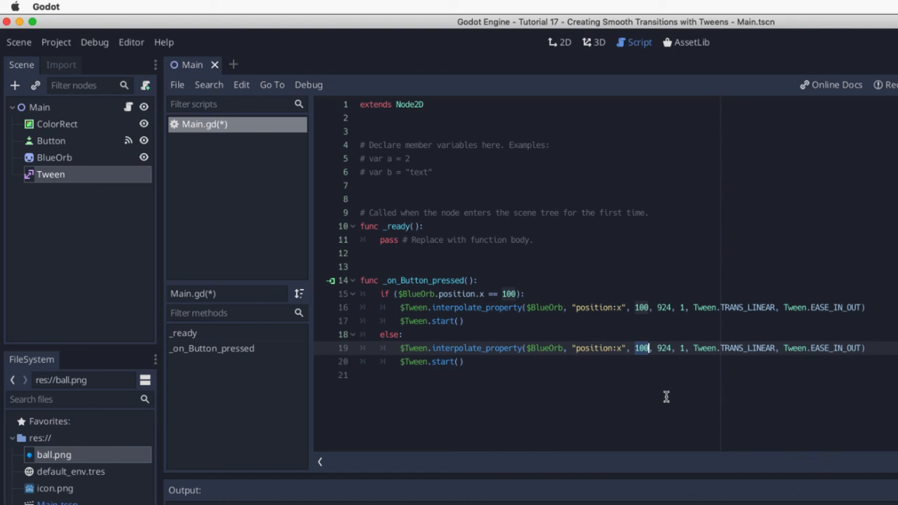
pyautogui.moveTo(674, 416)
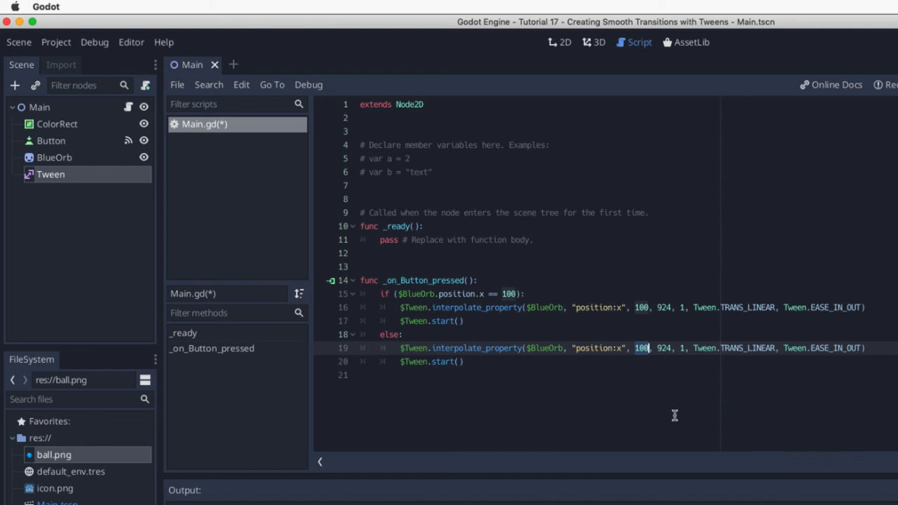
pyautogui.write('924')
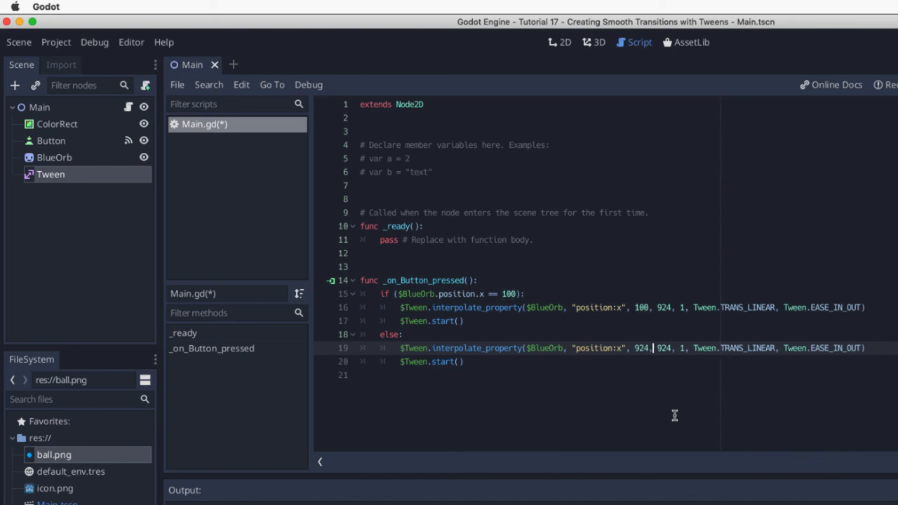
pyautogui.write('100')
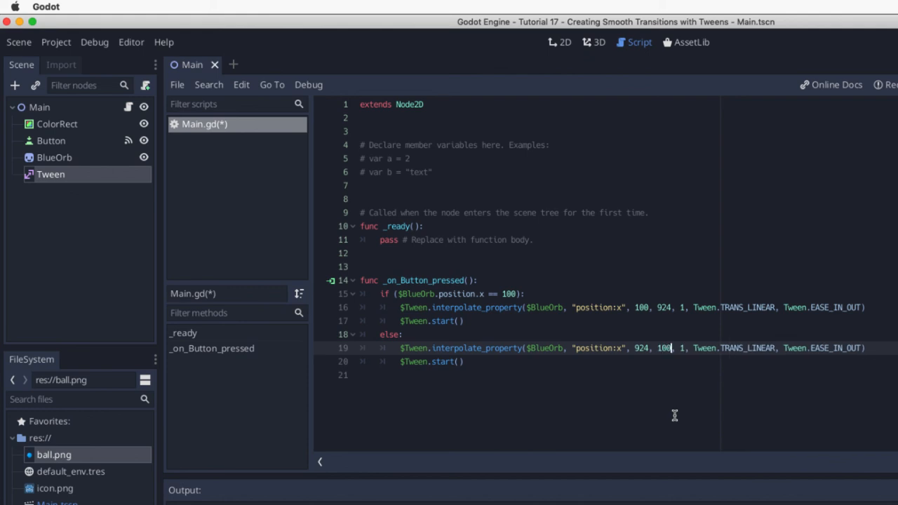
pyautogui.press('cmd+s')
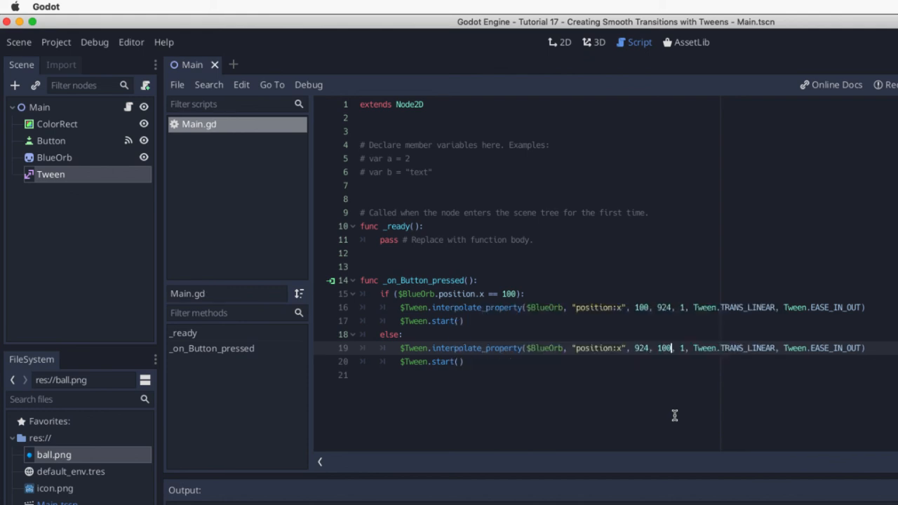